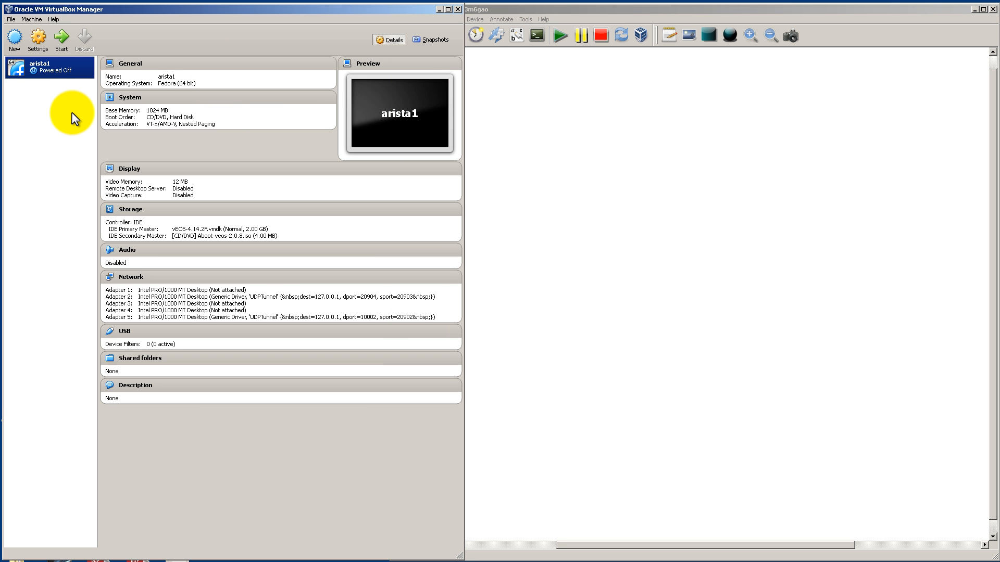
{"action": "mouse_move", "coordinate": [310, 169]}
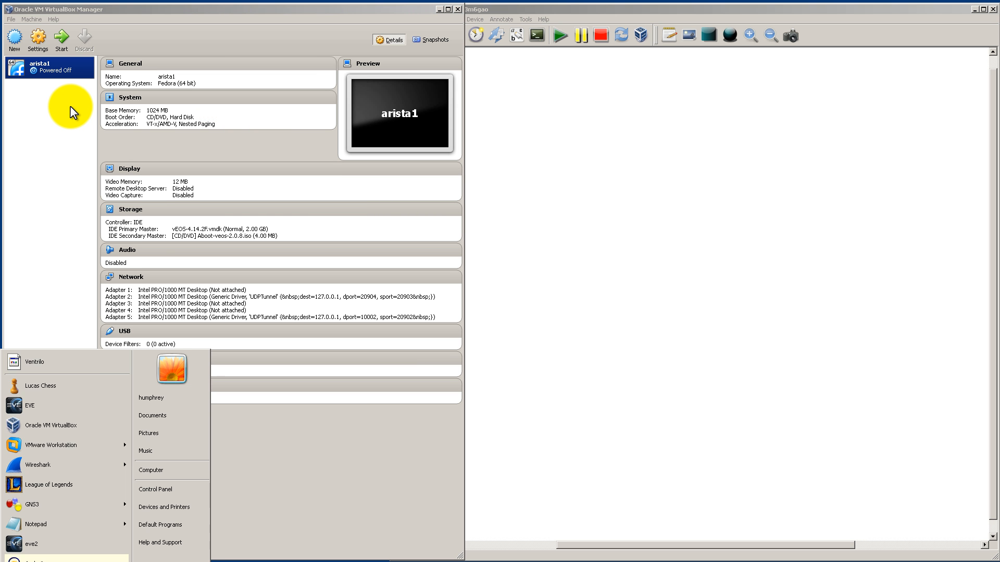
Clone arista1 as a full clone named arista2 with reinitialized MAC addresses
{"action": "left_click", "coordinate": [51, 68]}
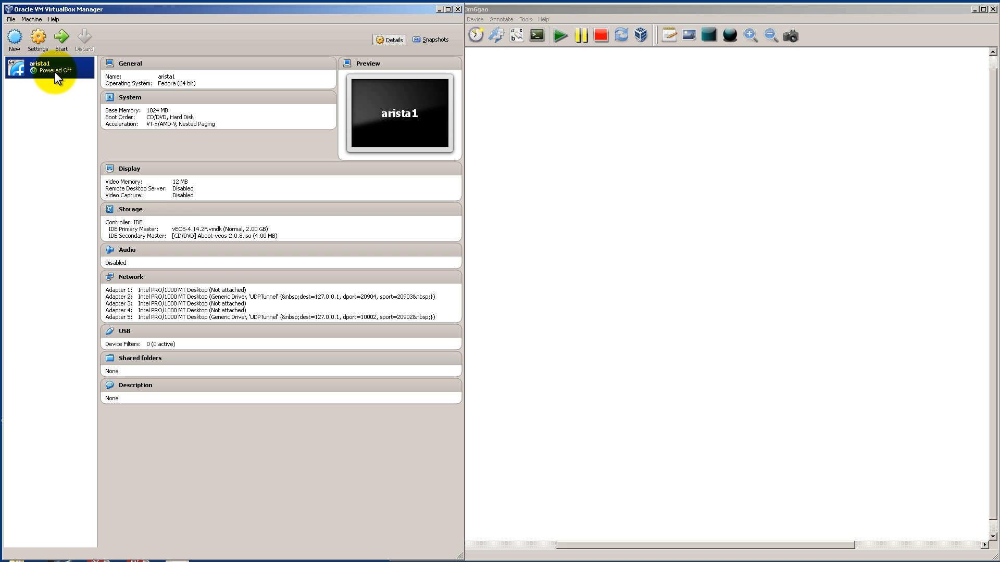
{"action": "right_click", "coordinate": [50, 67]}
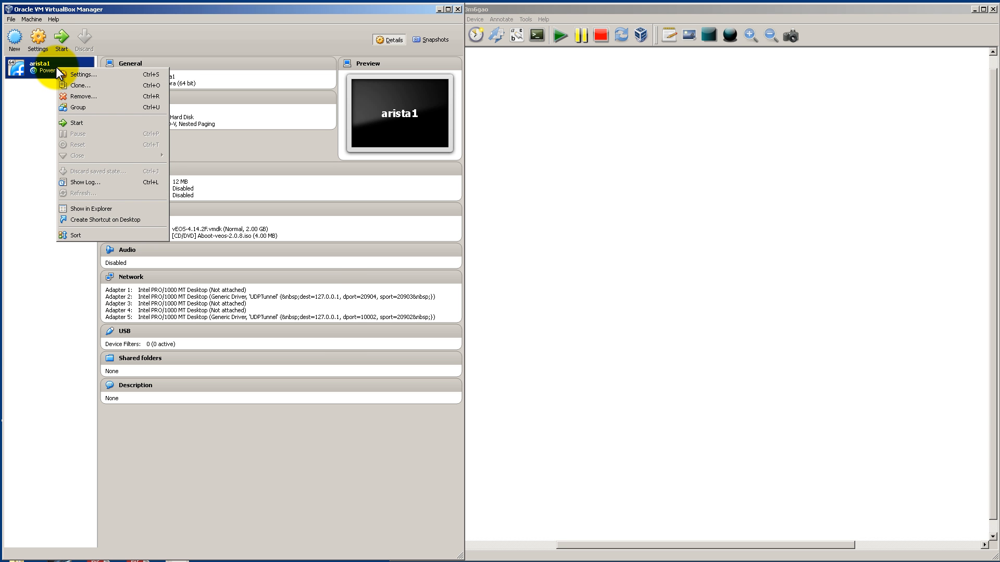
{"action": "left_click", "coordinate": [79, 85]}
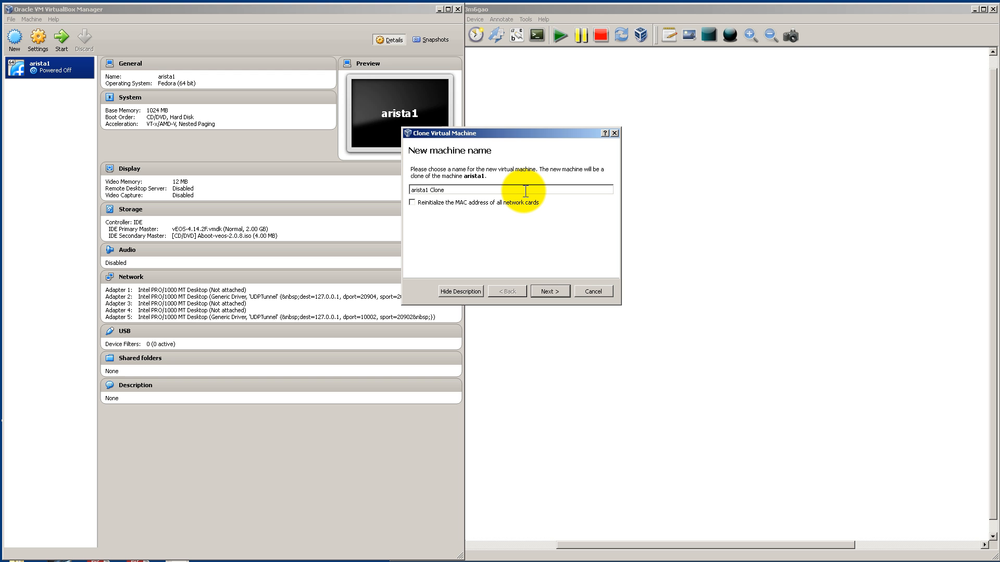
{"action": "key", "text": "BackSpace"}
{"action": "type", "text": "arista2"}
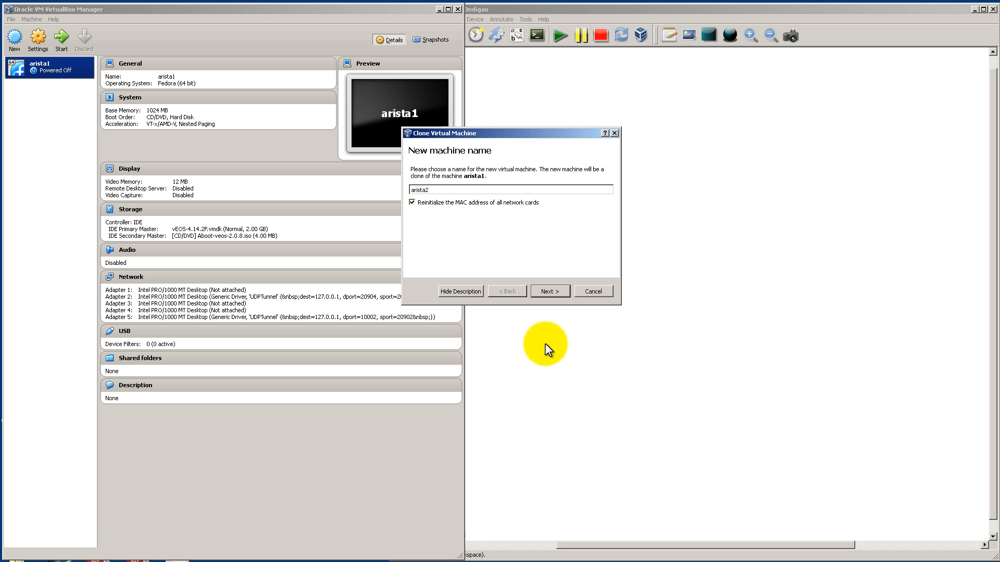
{"action": "left_click", "coordinate": [548, 290]}
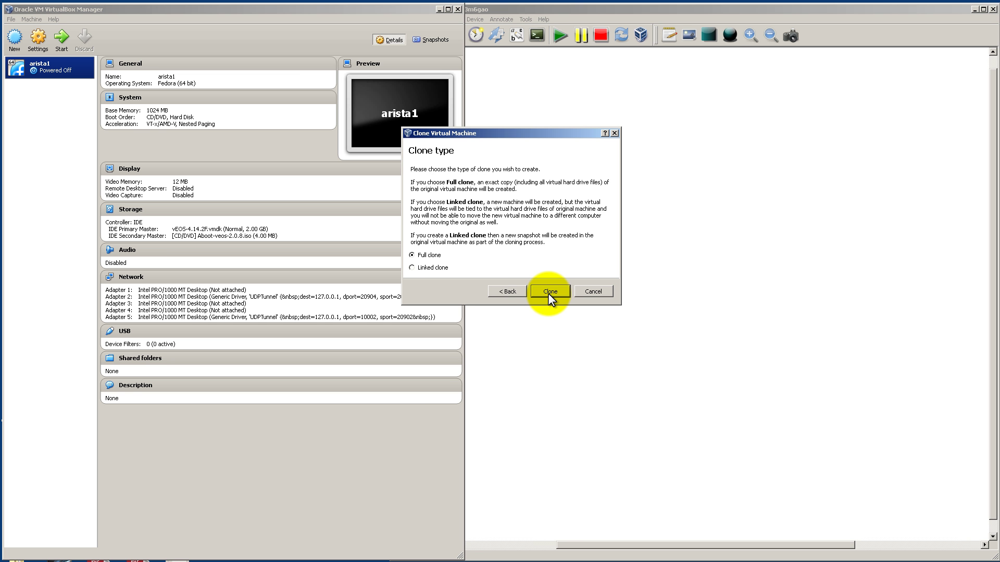
{"action": "mouse_move", "coordinate": [552, 295]}
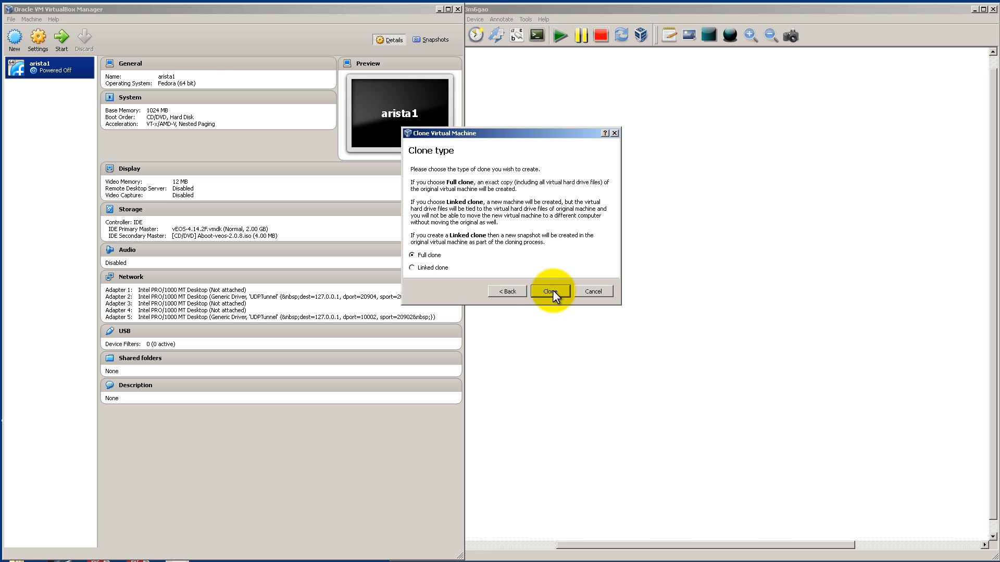
{"action": "left_click", "coordinate": [550, 292]}
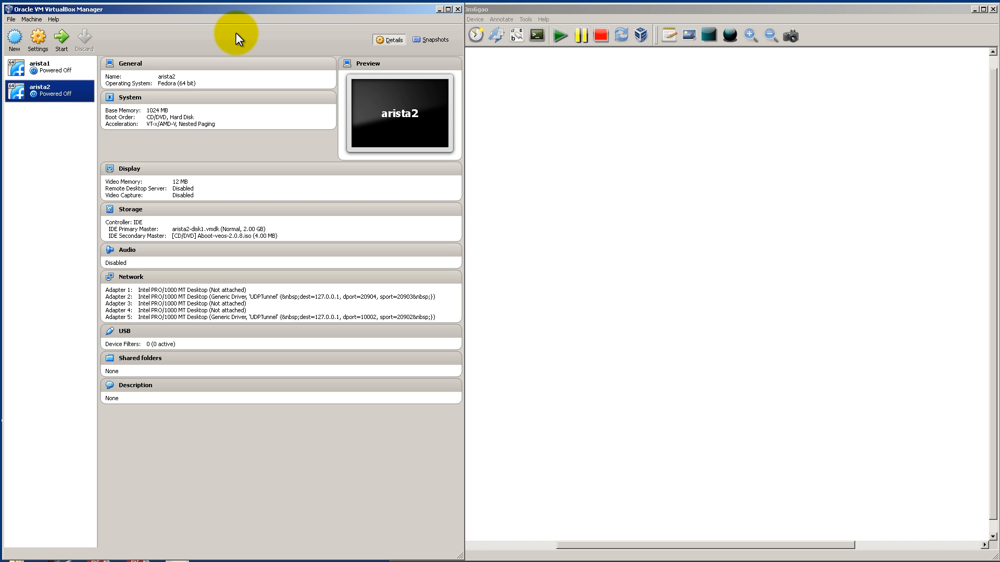
{"action": "mouse_move", "coordinate": [543, 127]}
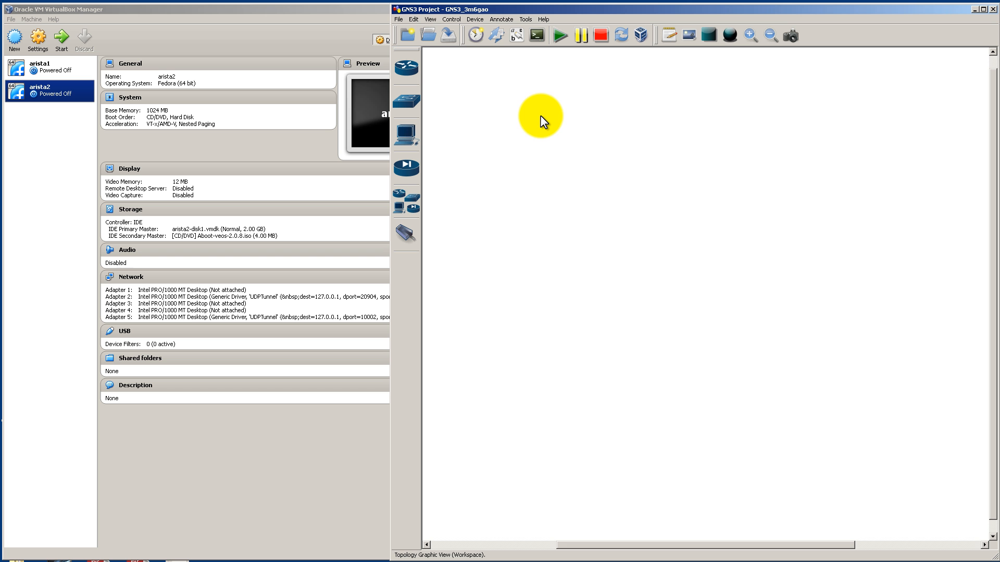
{"action": "mouse_move", "coordinate": [428, 35]}
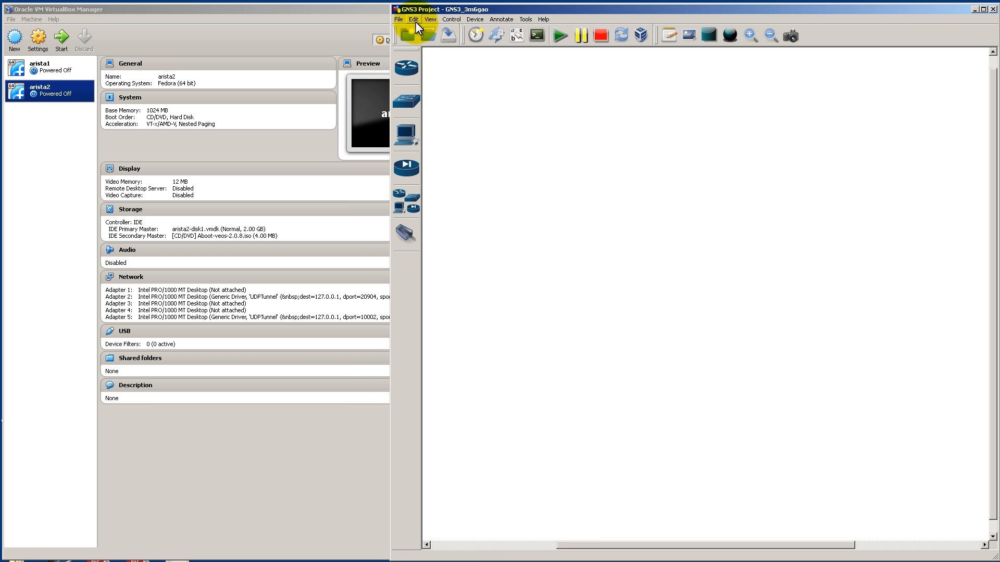
Run Test Settings in GNS3's VirtualBox preferences to confirm VBoxwrapper and the API start
{"action": "left_click", "coordinate": [414, 19]}
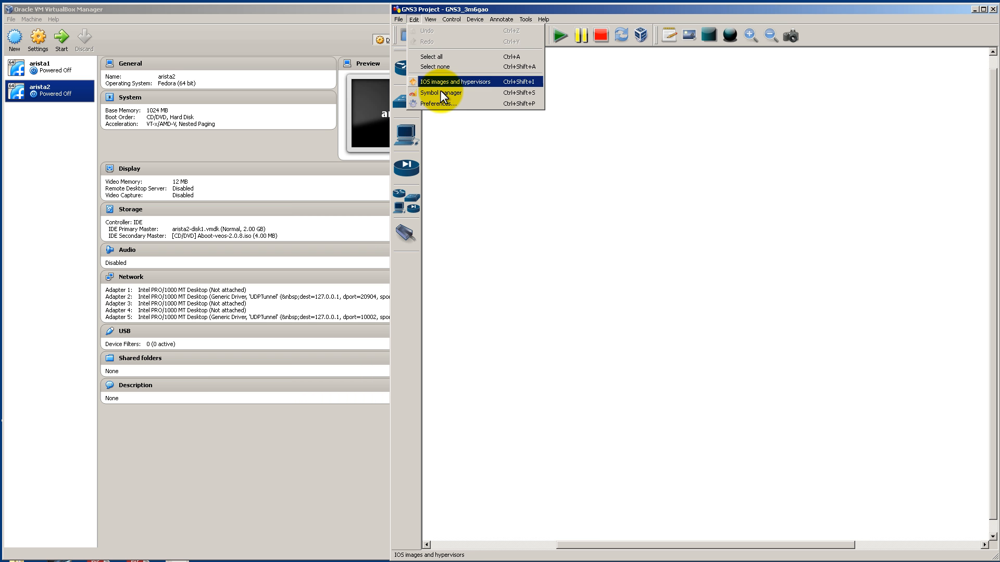
{"action": "left_click", "coordinate": [436, 103]}
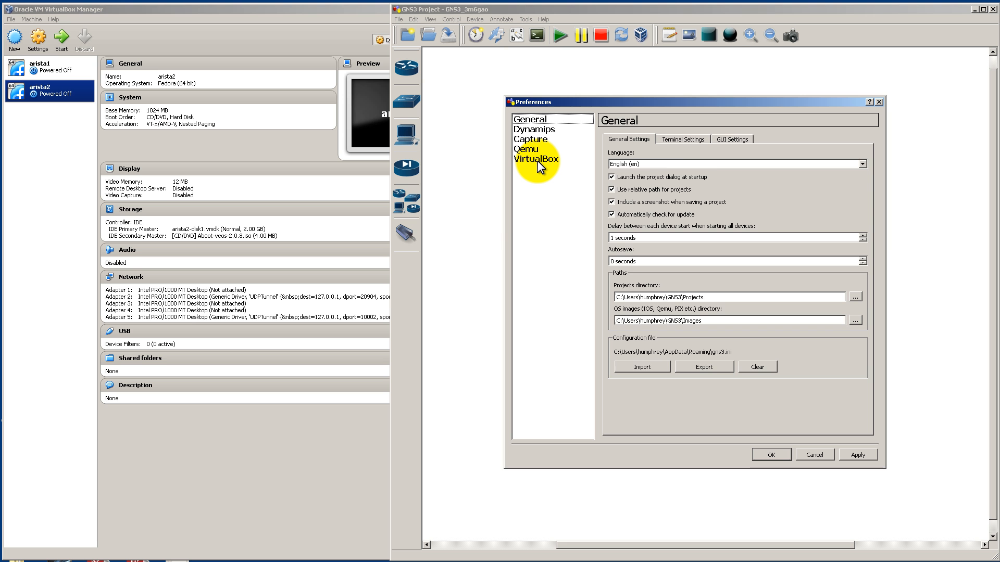
{"action": "left_click", "coordinate": [536, 159]}
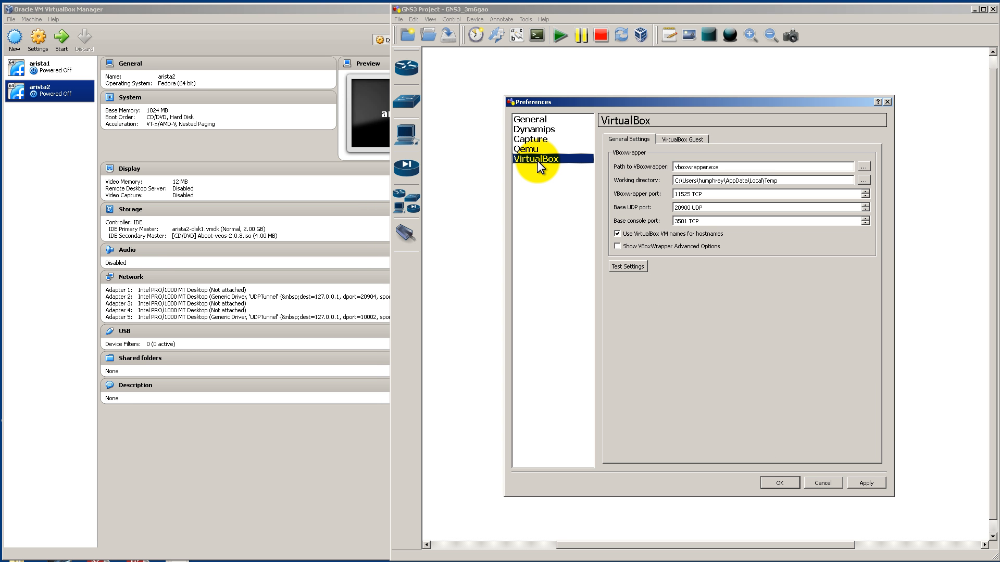
{"action": "mouse_move", "coordinate": [540, 162]}
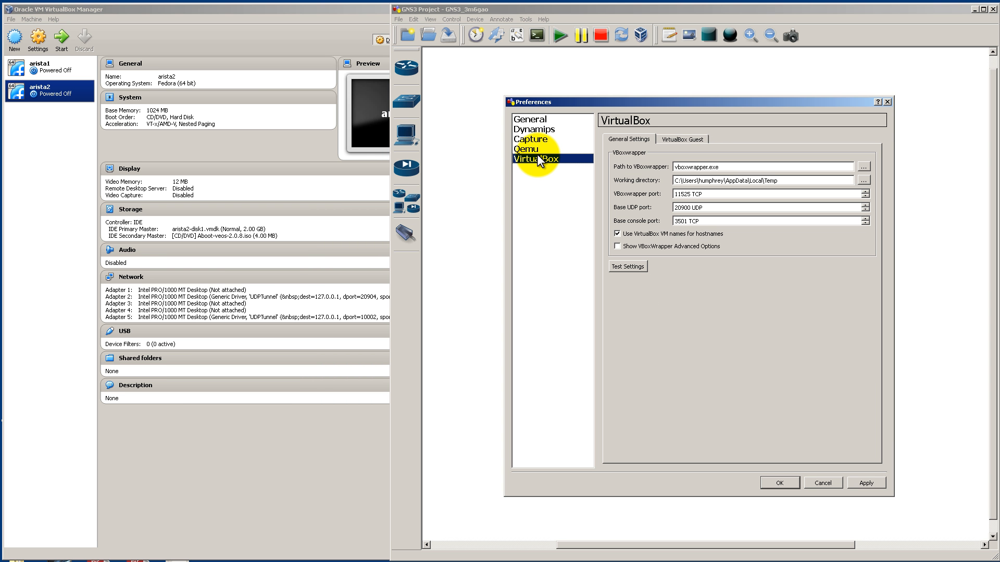
{"action": "mouse_move", "coordinate": [604, 283]}
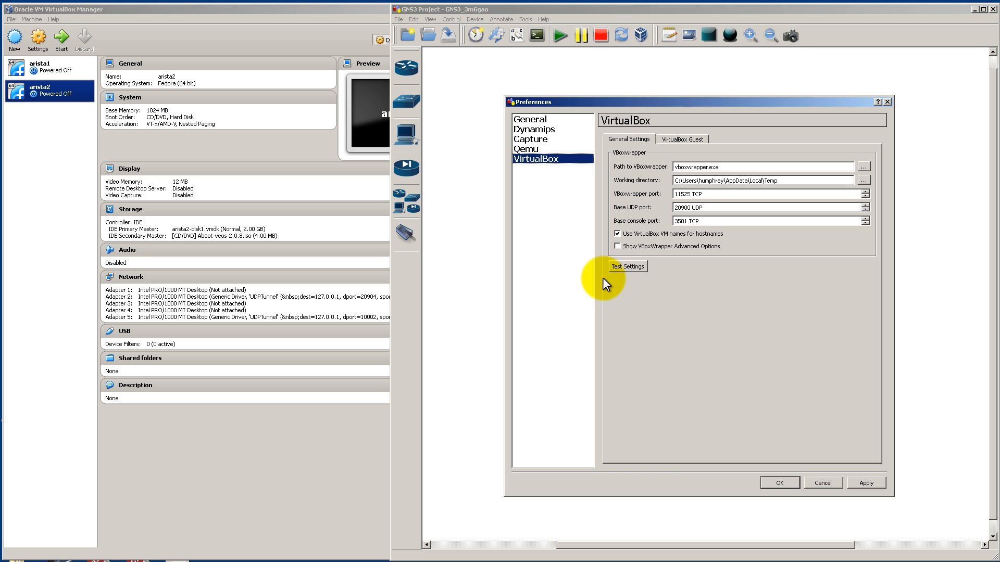
{"action": "mouse_move", "coordinate": [750, 319]}
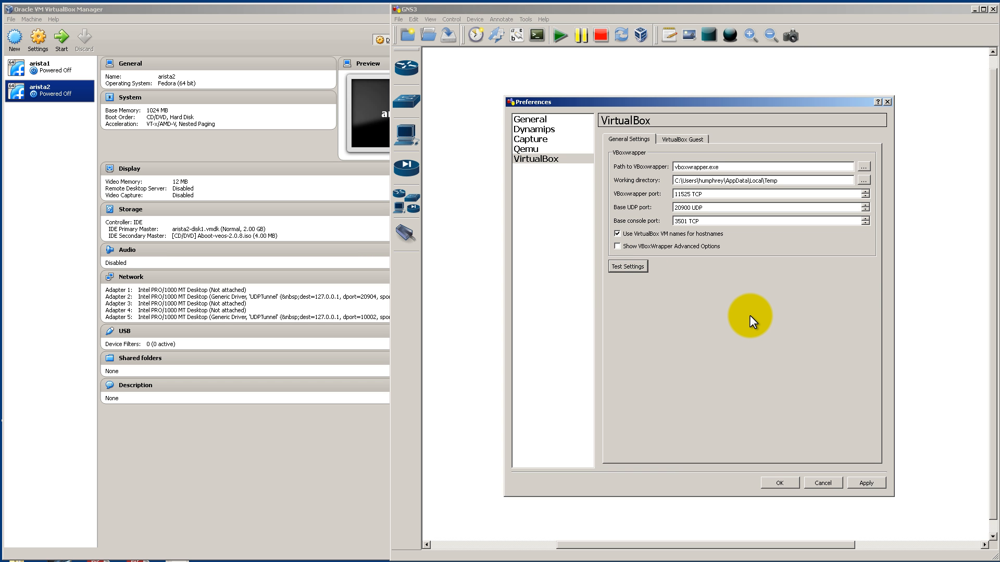
{"action": "left_click", "coordinate": [627, 267]}
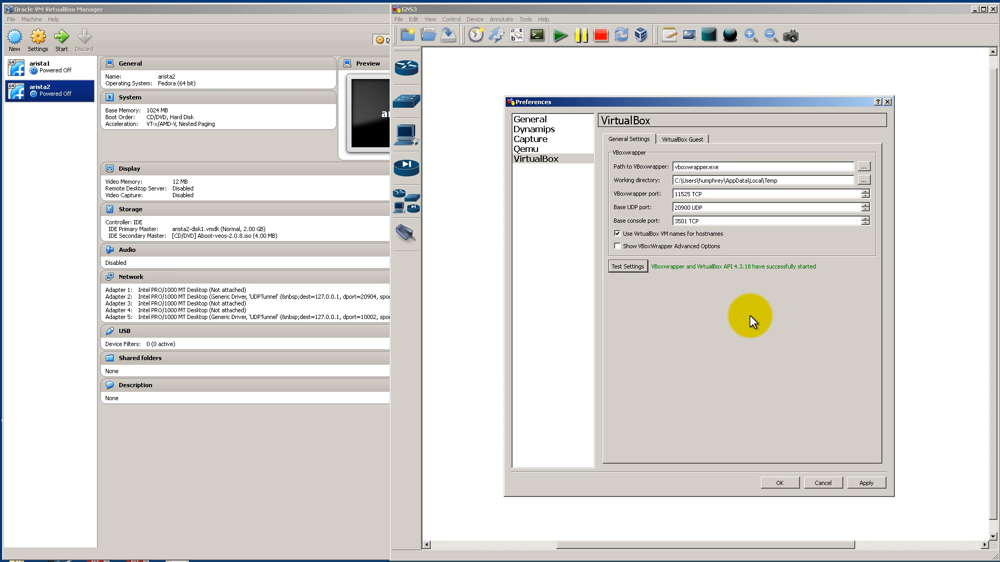
{"action": "mouse_move", "coordinate": [746, 304]}
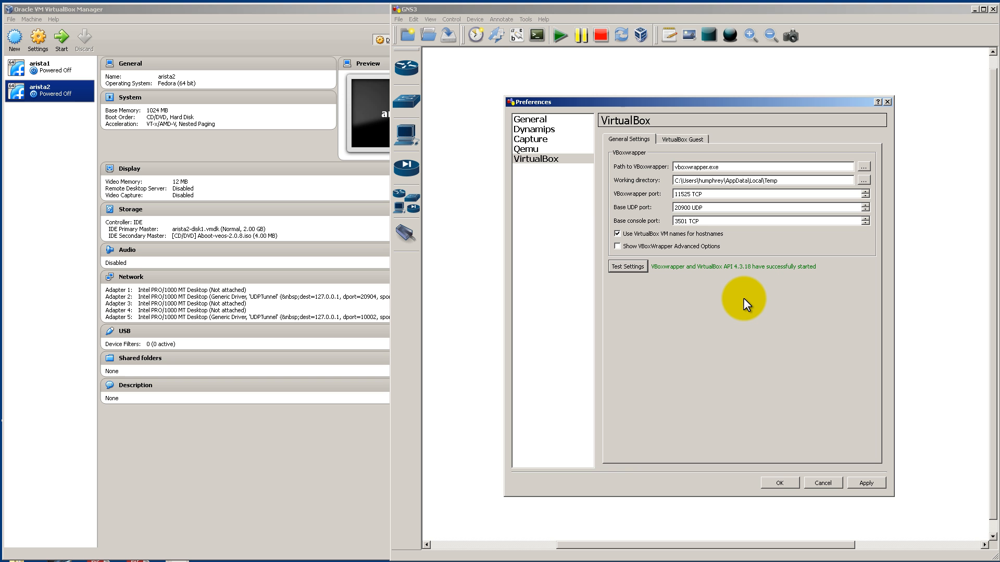
{"action": "mouse_move", "coordinate": [465, 175]}
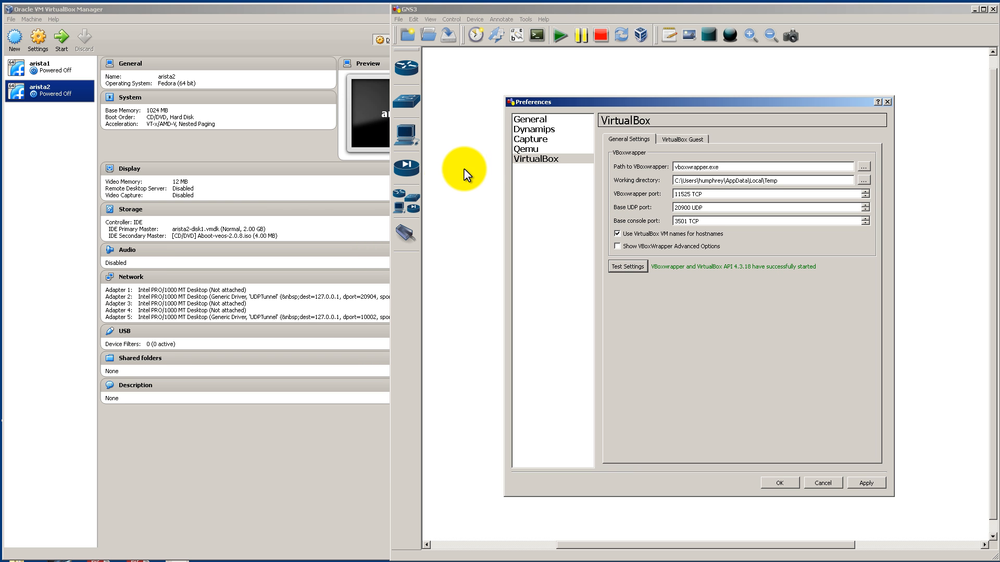
{"action": "mouse_move", "coordinate": [643, 207]}
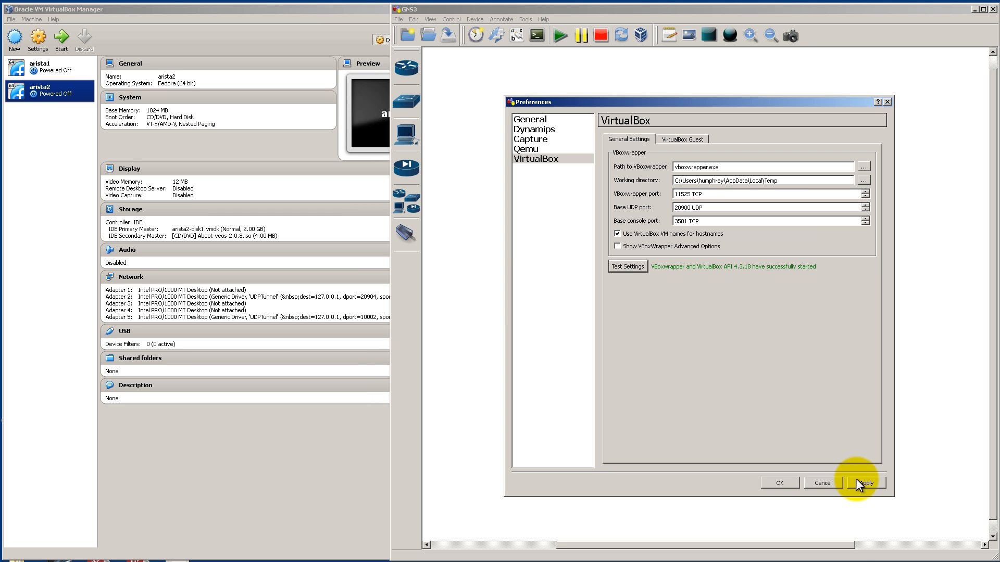
{"action": "mouse_move", "coordinate": [701, 274]}
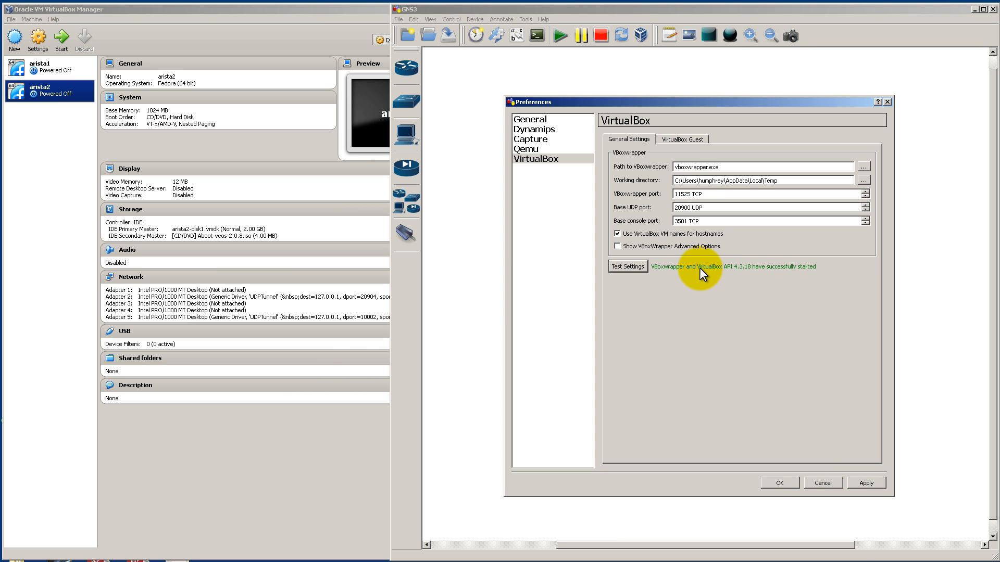
{"action": "mouse_move", "coordinate": [708, 249]}
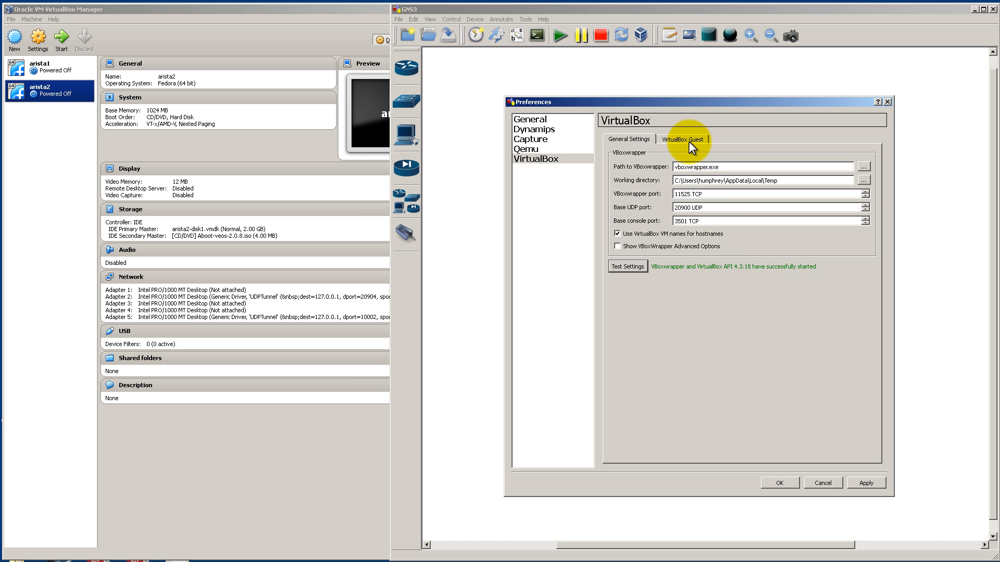
Save VirtualBox guest arista (arista1) with 5 e1000 NICs, console support and headless mode
{"action": "left_click", "coordinate": [681, 138]}
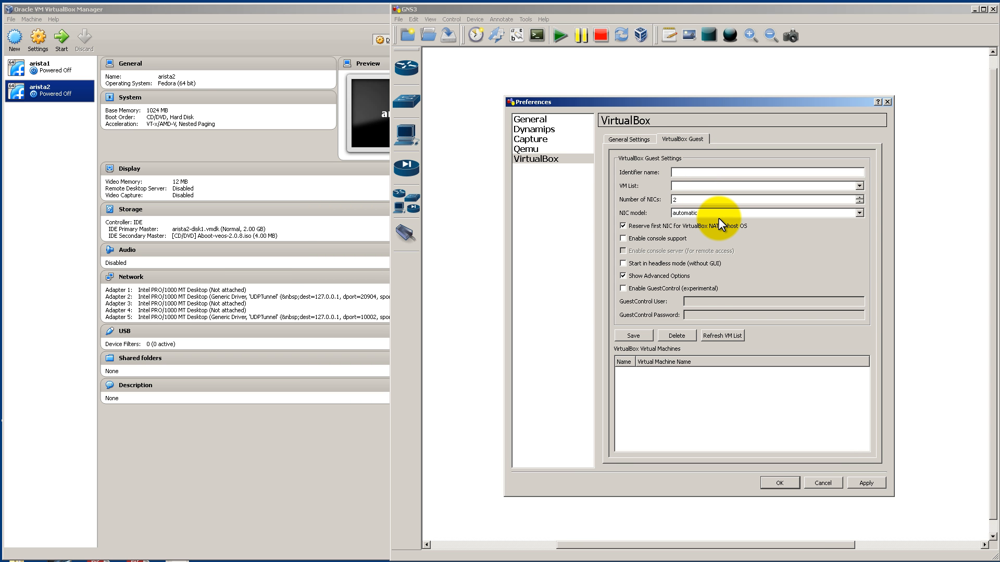
{"action": "mouse_move", "coordinate": [717, 214]}
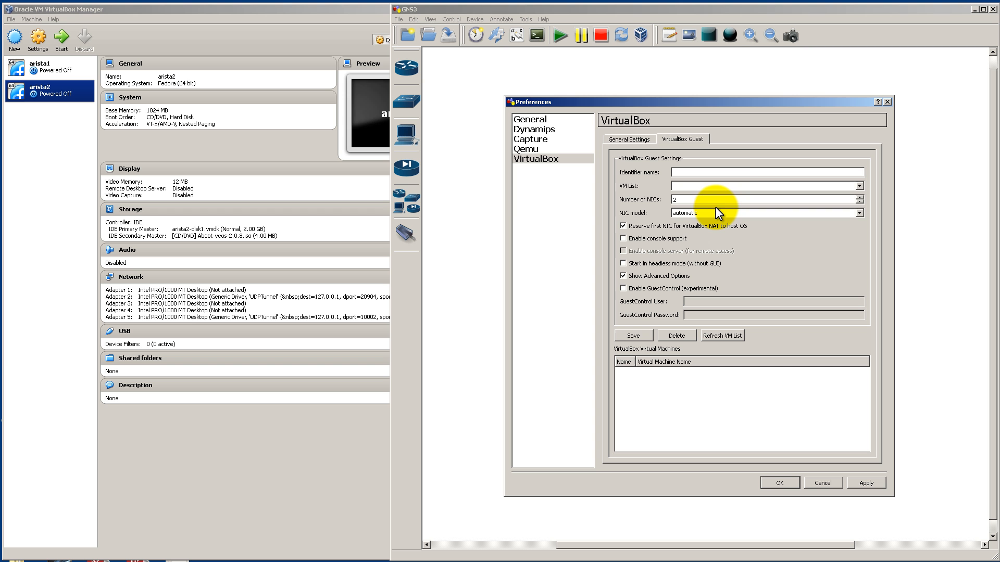
{"action": "mouse_move", "coordinate": [733, 168]}
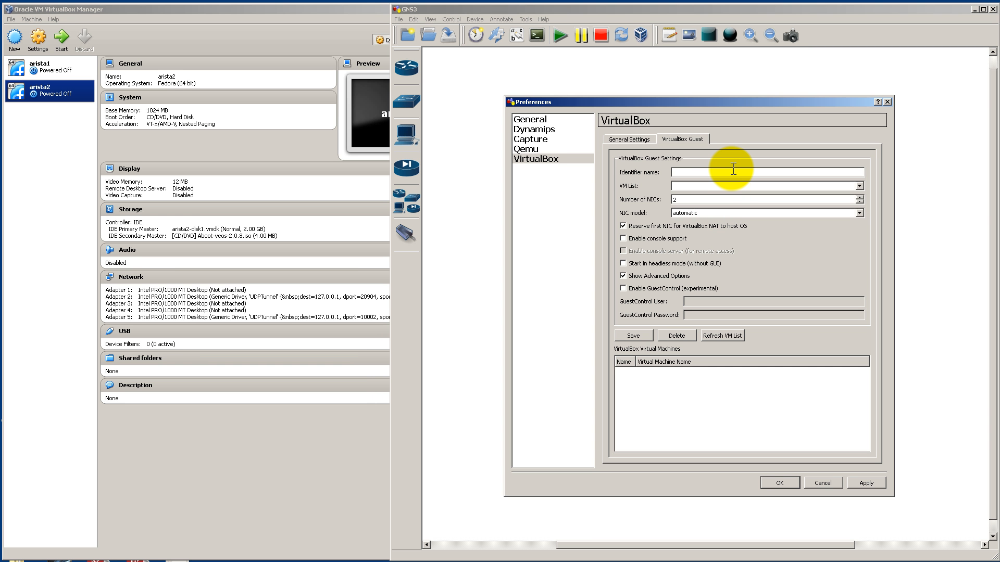
{"action": "type", "text": "arista"}
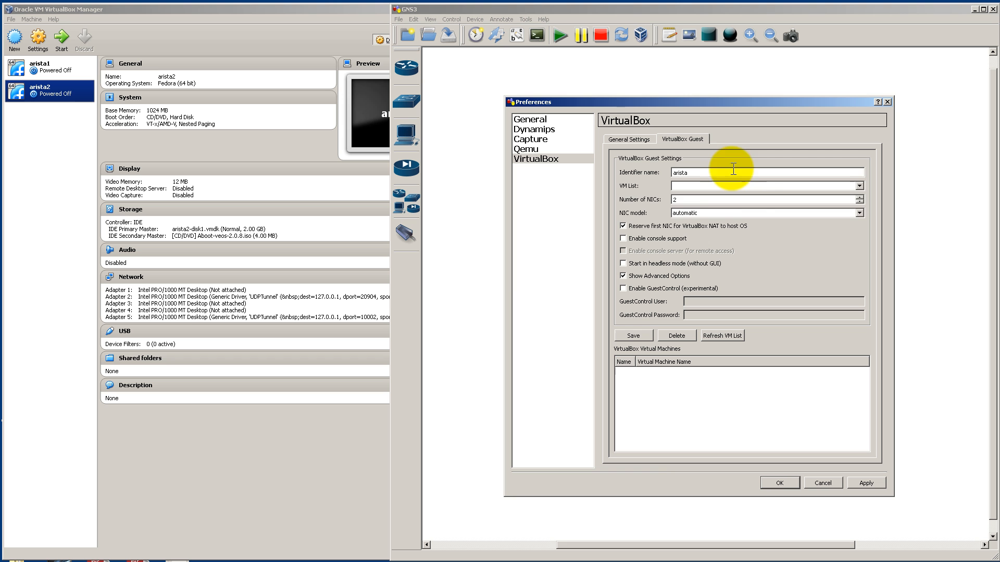
{"action": "left_click", "coordinate": [859, 186]}
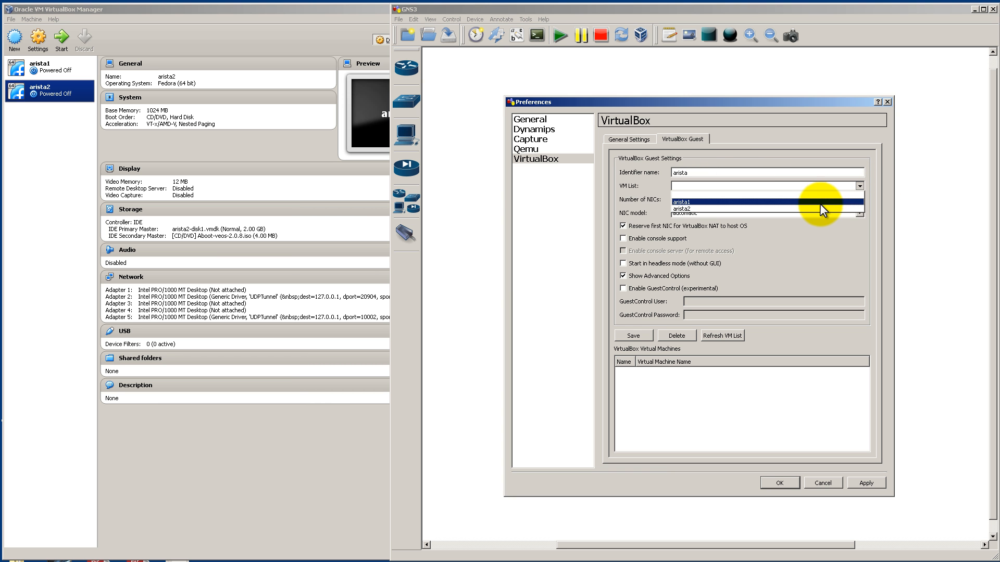
{"action": "mouse_move", "coordinate": [827, 203]}
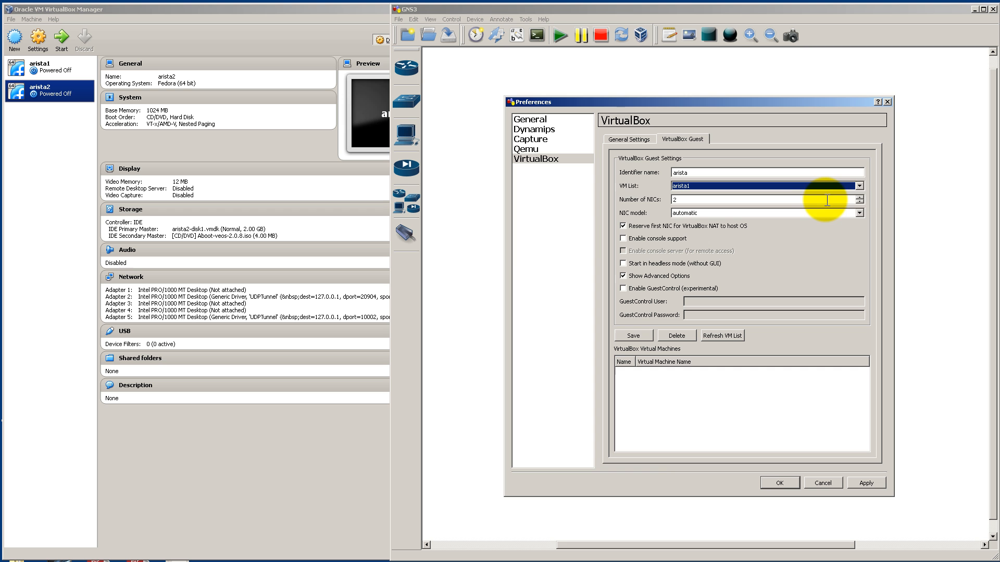
{"action": "mouse_move", "coordinate": [860, 204]}
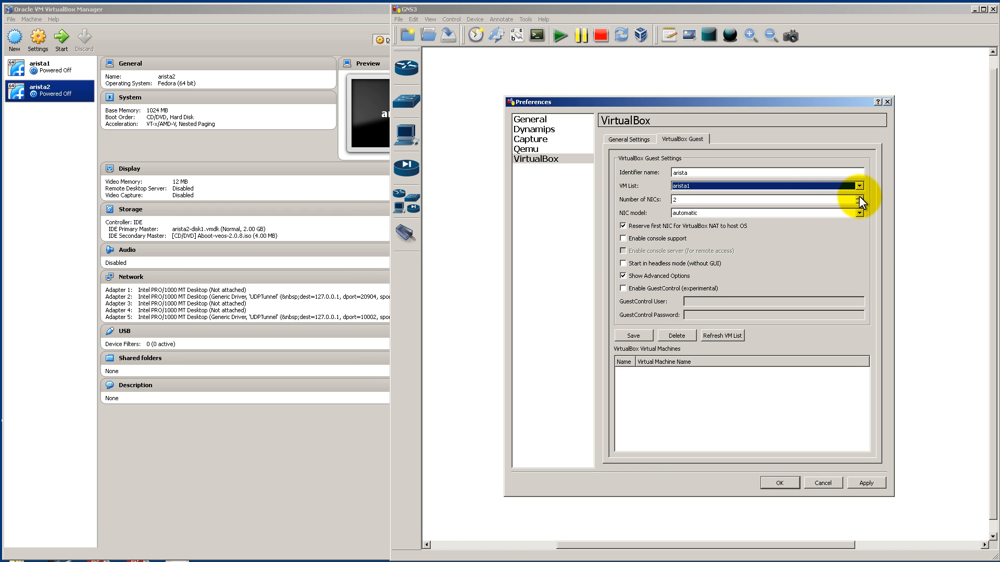
{"action": "left_click", "coordinate": [860, 197]}
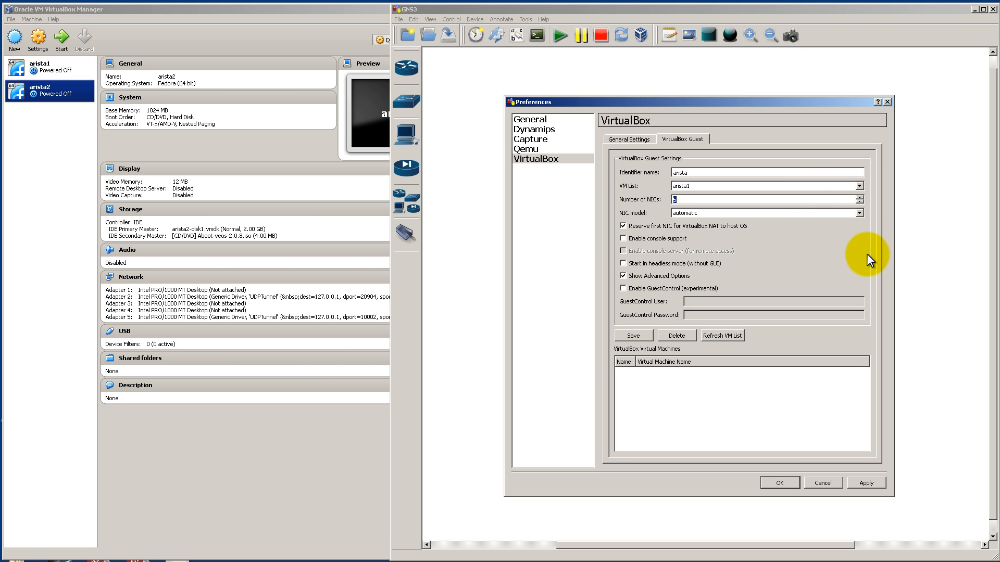
{"action": "mouse_move", "coordinate": [870, 256]}
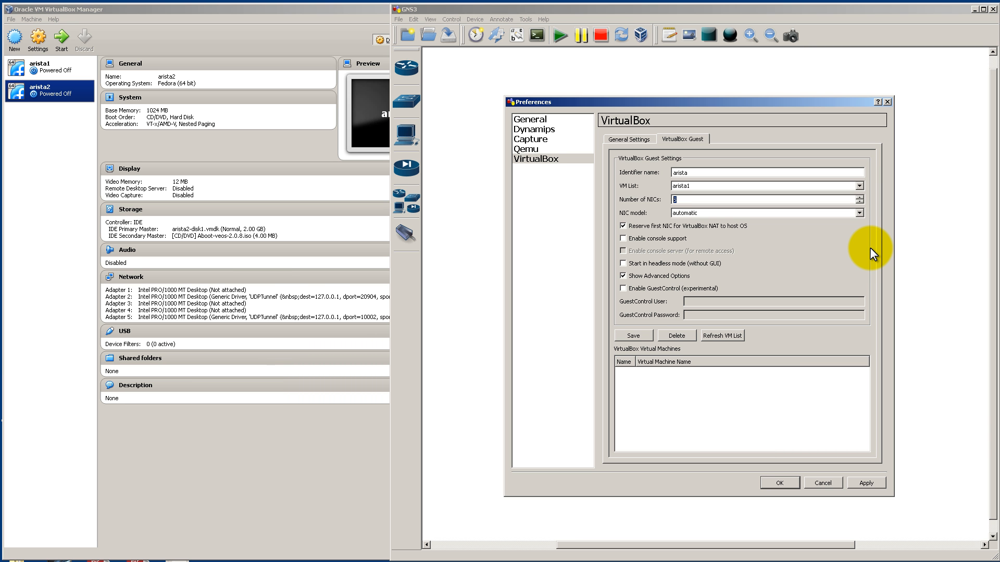
{"action": "mouse_move", "coordinate": [651, 293]}
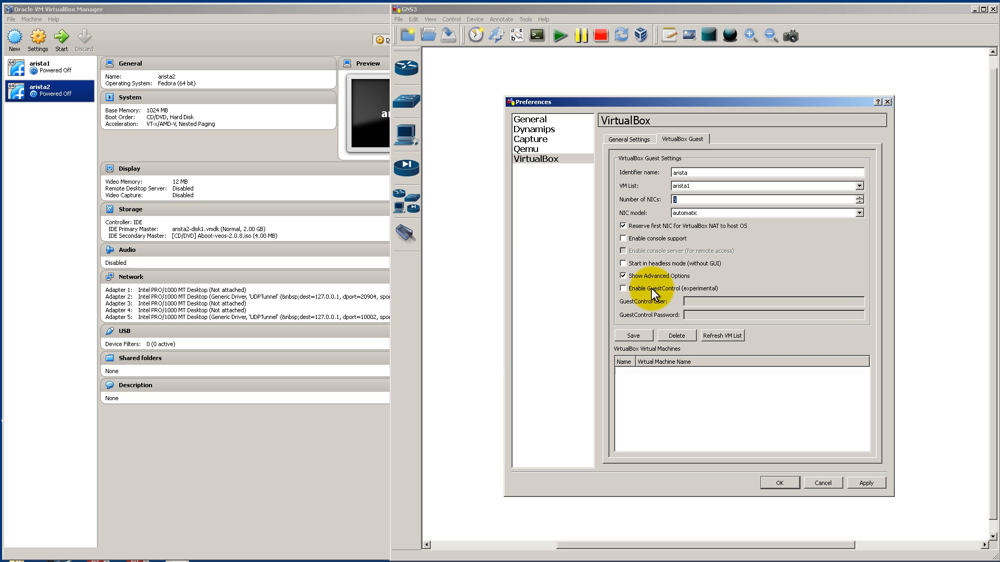
{"action": "mouse_move", "coordinate": [688, 279]}
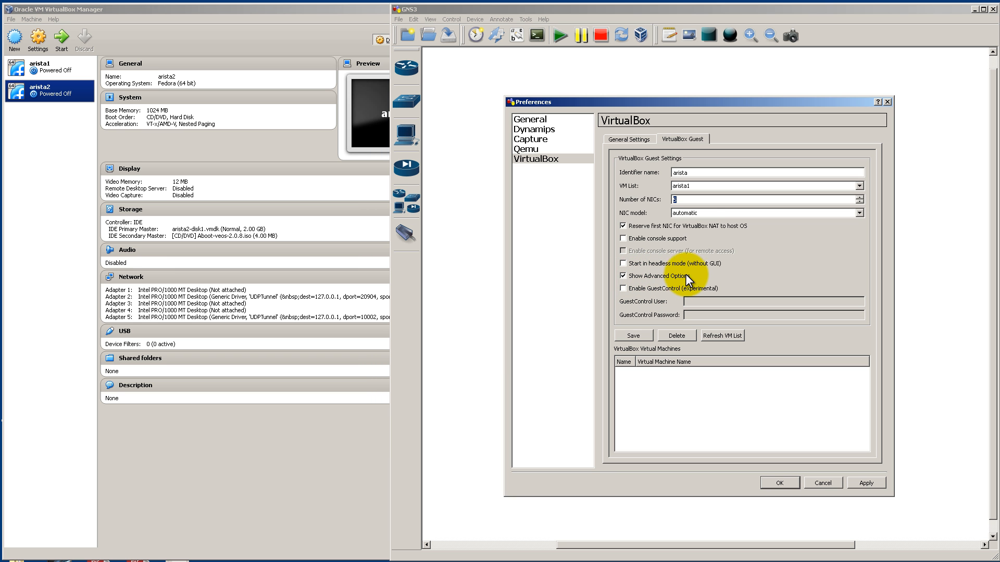
{"action": "mouse_move", "coordinate": [628, 223]}
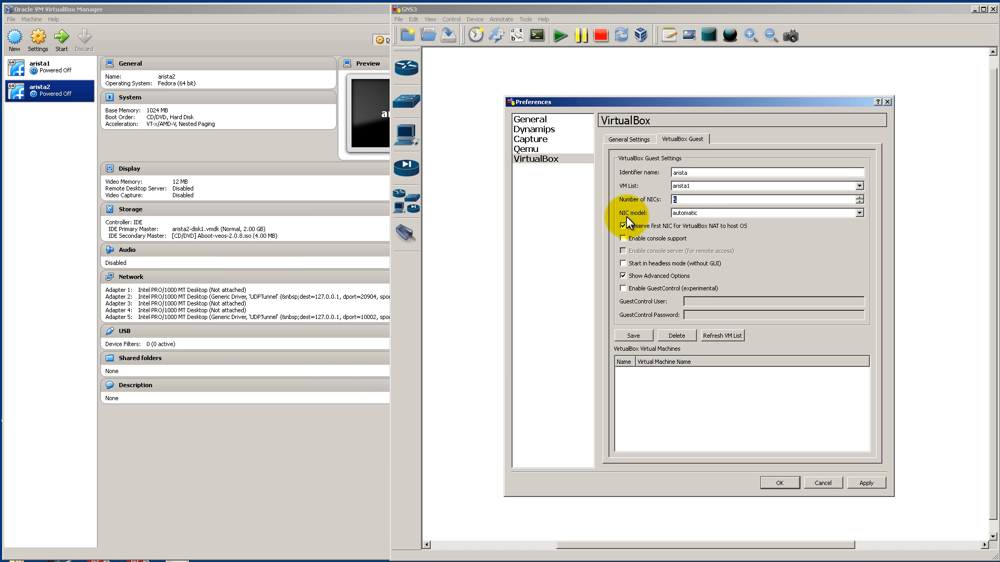
{"action": "mouse_move", "coordinate": [711, 220]}
{"action": "type", "text": "5"}
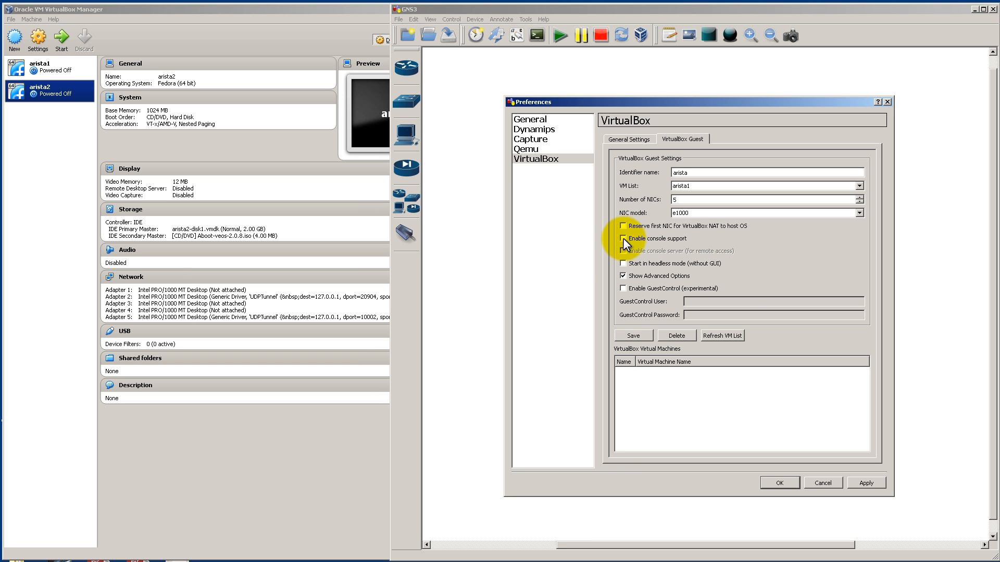
{"action": "left_click", "coordinate": [622, 237]}
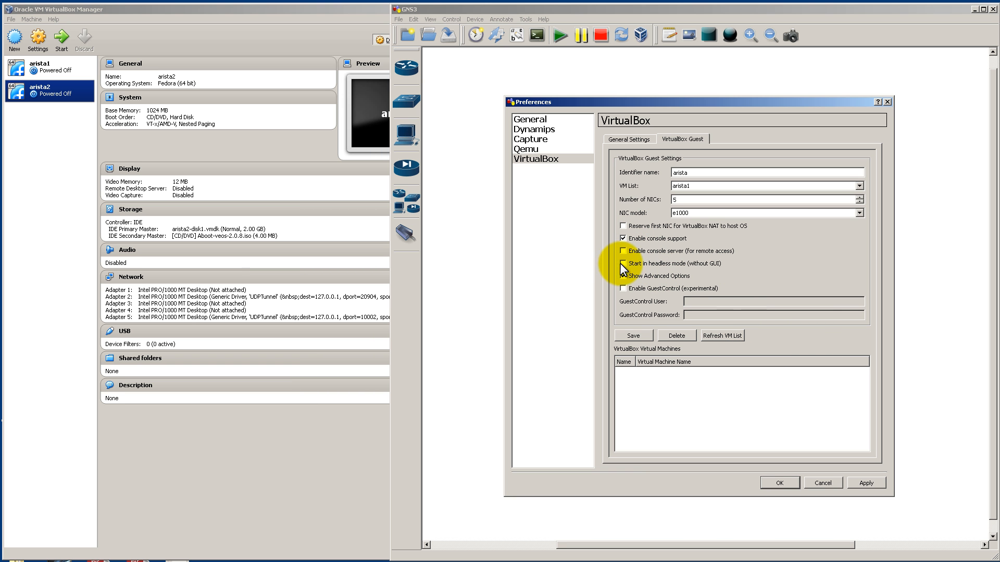
{"action": "left_click", "coordinate": [623, 263]}
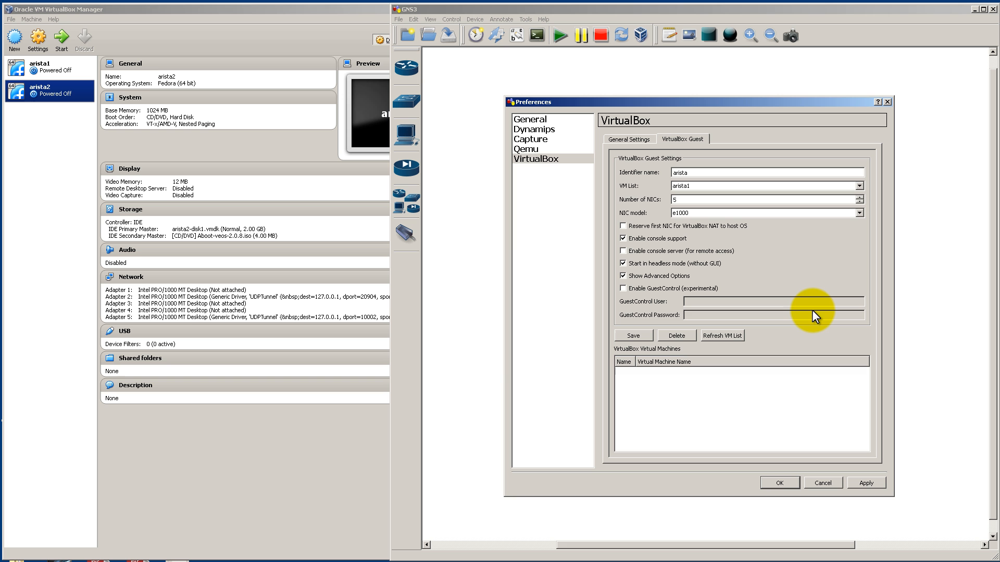
{"action": "mouse_move", "coordinate": [666, 306]}
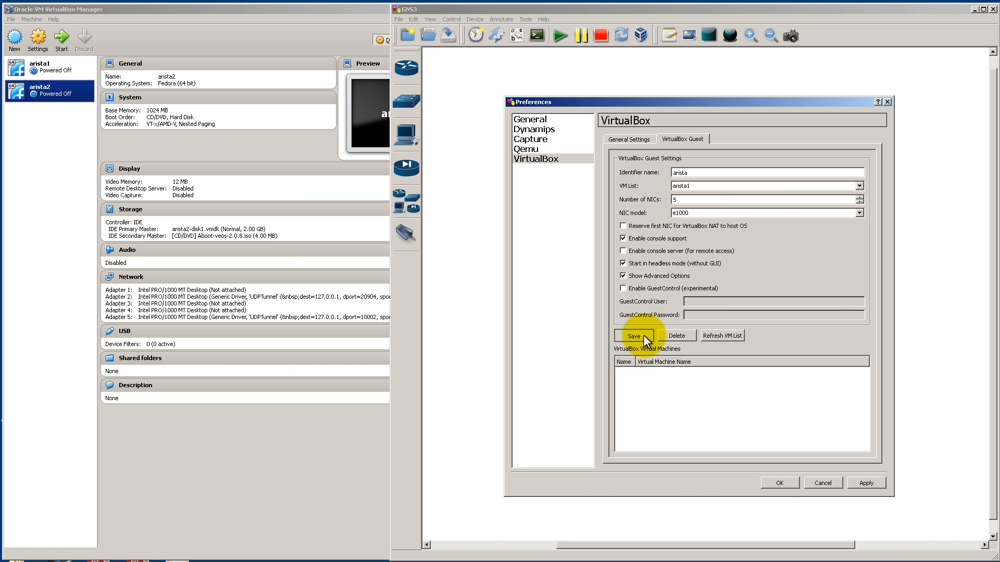
{"action": "left_click", "coordinate": [633, 335]}
{"action": "type", "text": "2"}
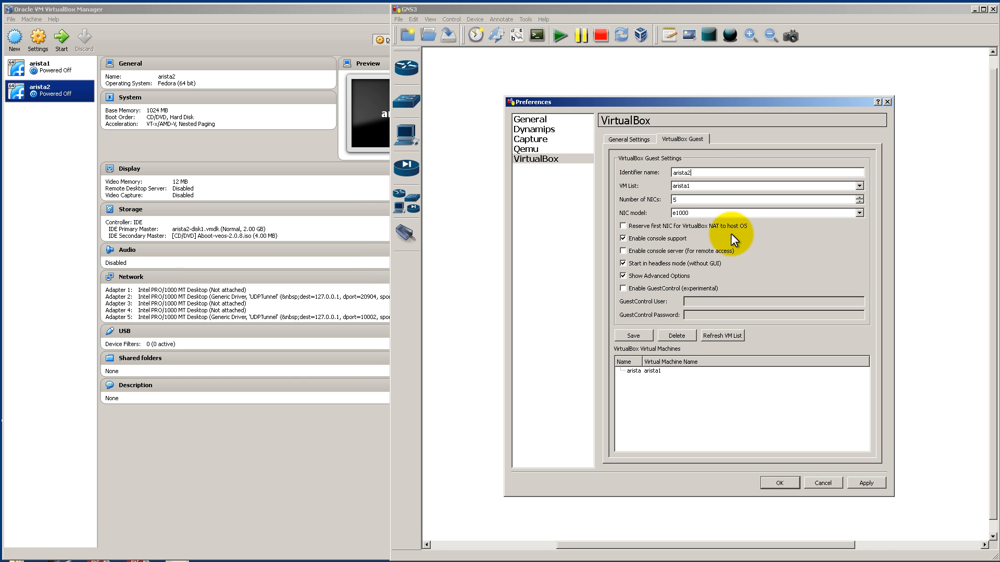
Save a second guest arista2 with the same settings and close preferences with OK
{"action": "left_click", "coordinate": [859, 185]}
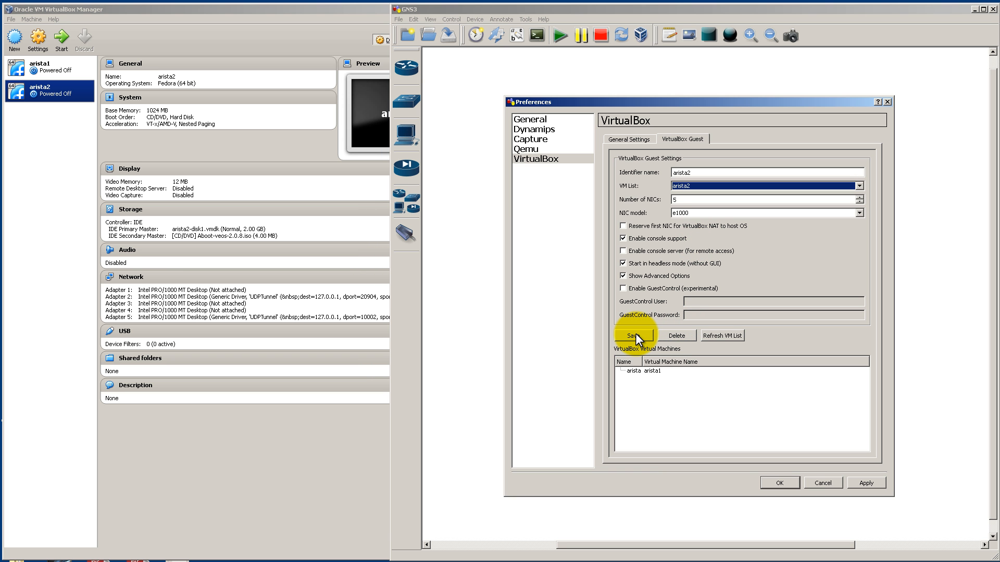
{"action": "left_click", "coordinate": [633, 335]}
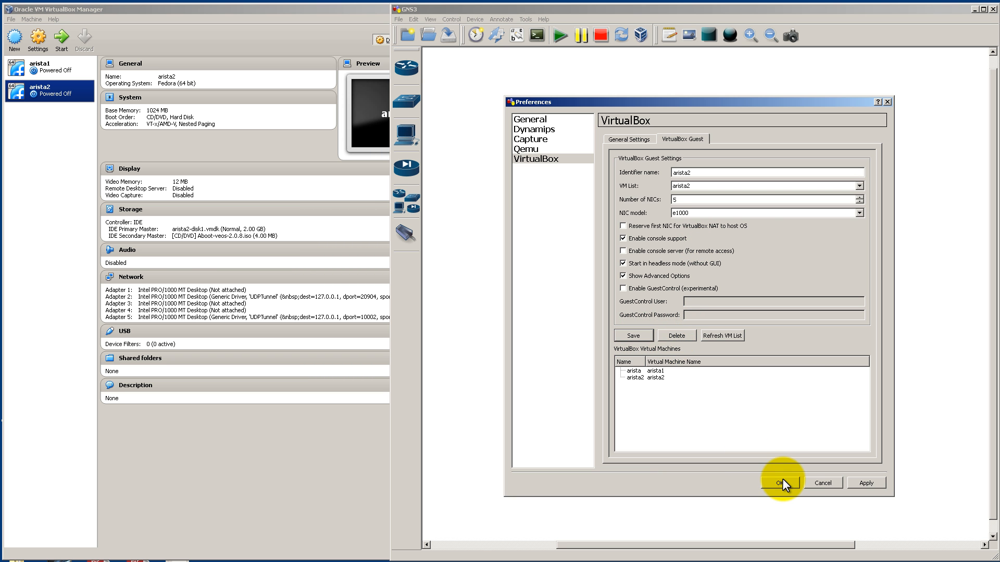
{"action": "left_click", "coordinate": [778, 482]}
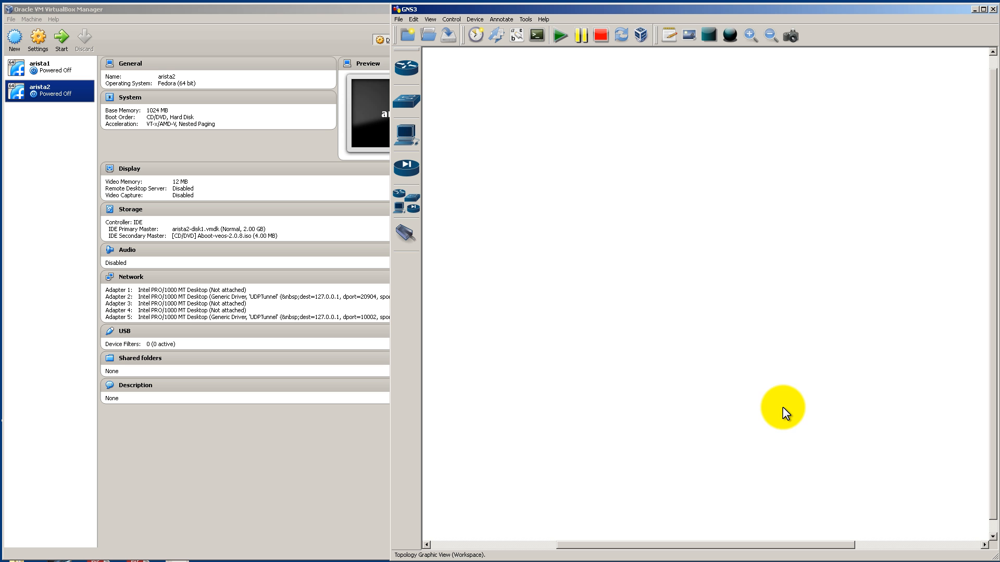
{"action": "mouse_move", "coordinate": [545, 224]}
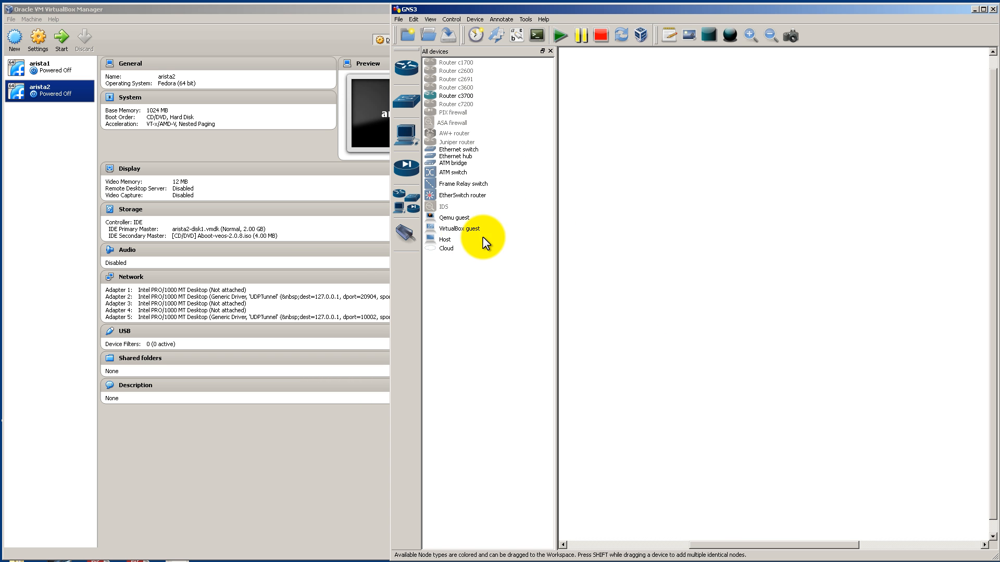
{"action": "mouse_move", "coordinate": [472, 240]}
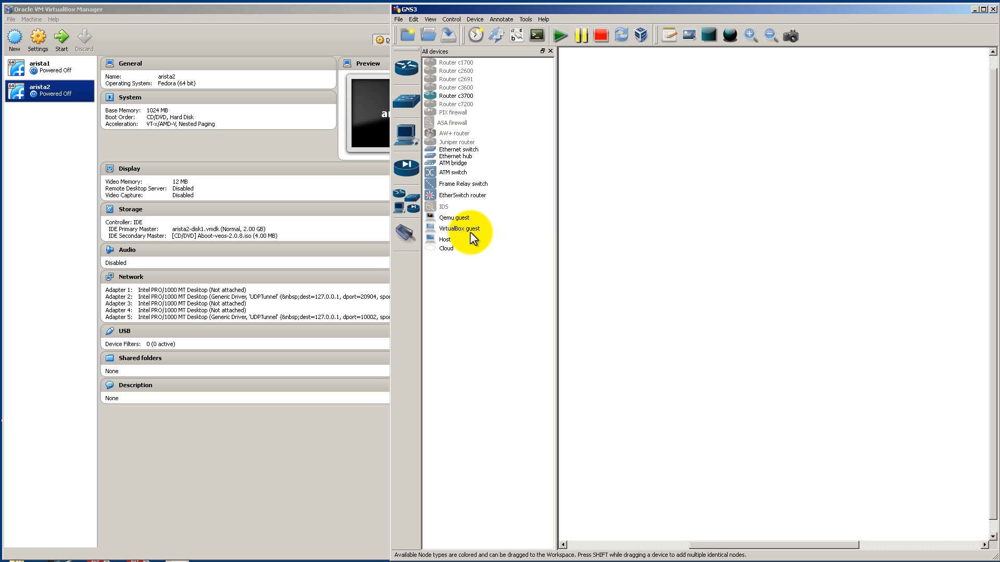
{"action": "mouse_move", "coordinate": [464, 235]}
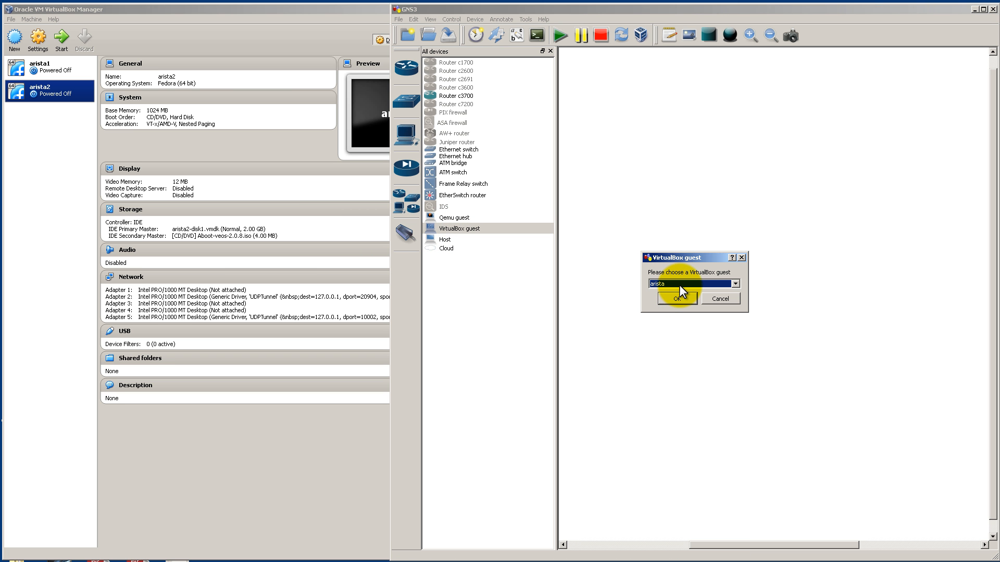
Place the arista and arista2 VirtualBox guest nodes onto the workspace
{"action": "left_click", "coordinate": [676, 299]}
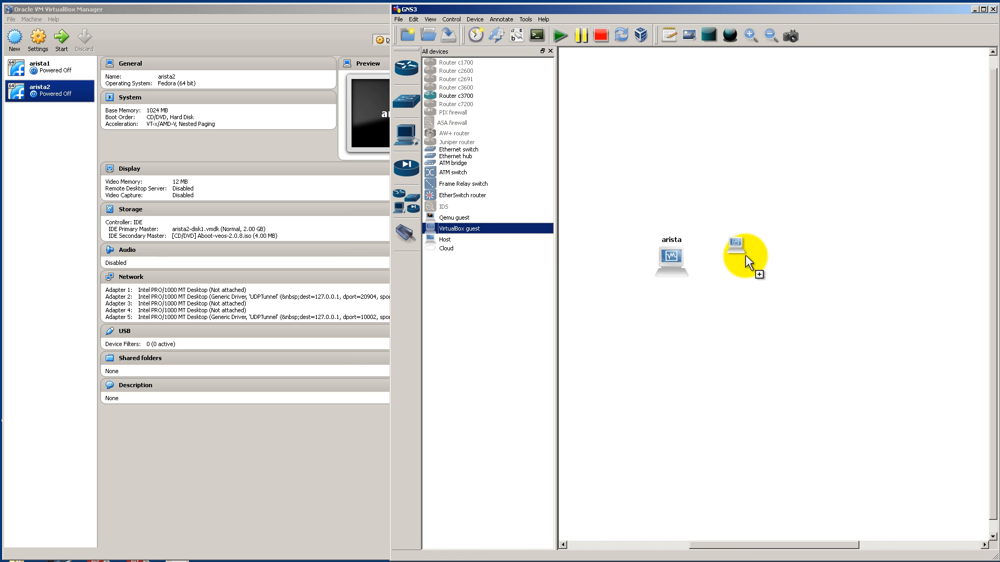
{"action": "left_click", "coordinate": [802, 249]}
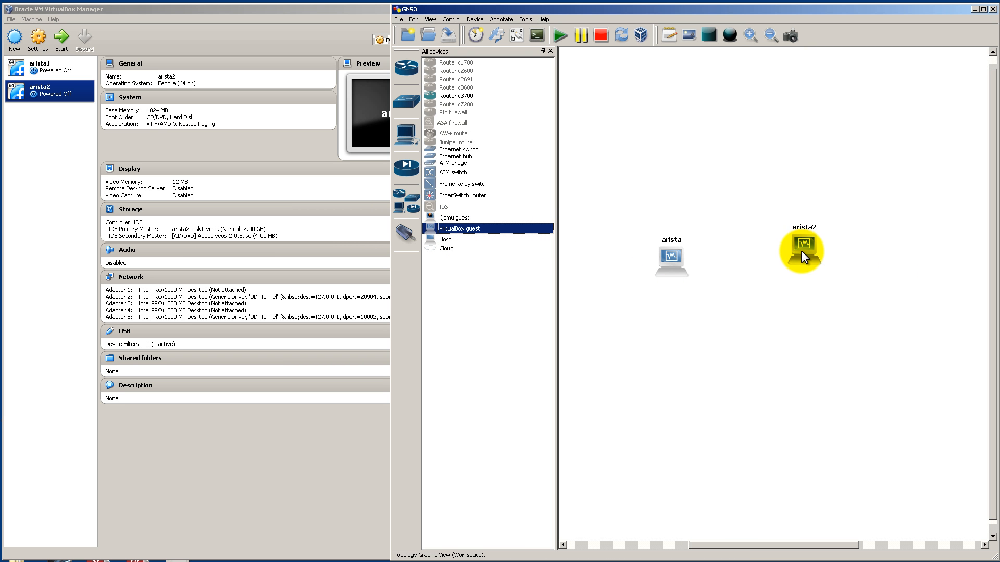
{"action": "mouse_move", "coordinate": [408, 102]}
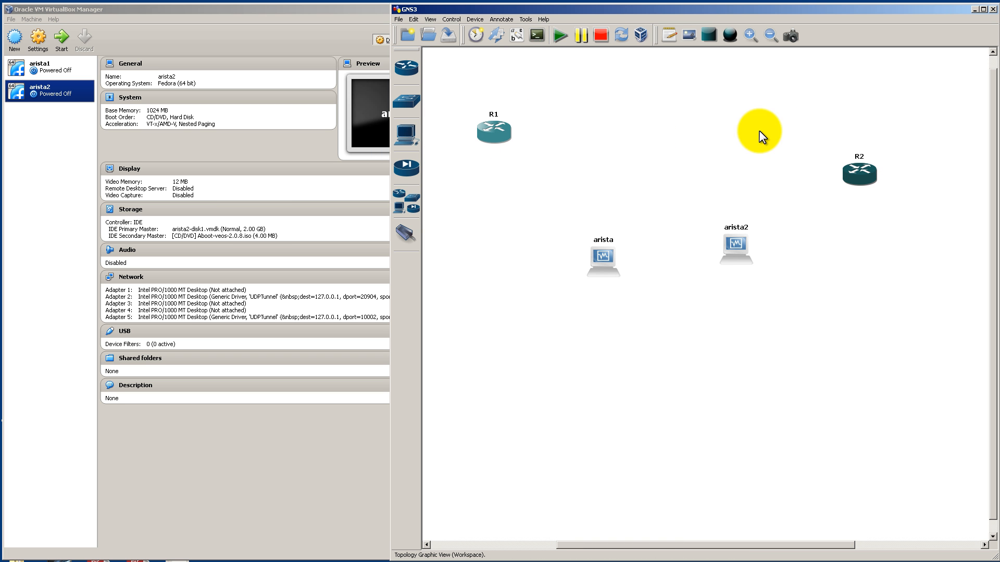
{"action": "mouse_move", "coordinate": [515, 35]}
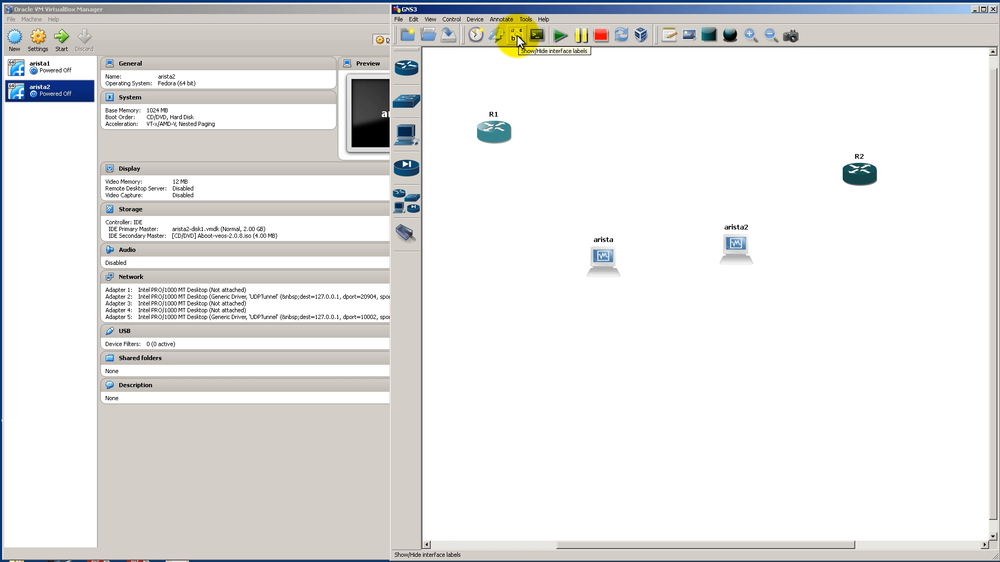
{"action": "mouse_move", "coordinate": [405, 232]}
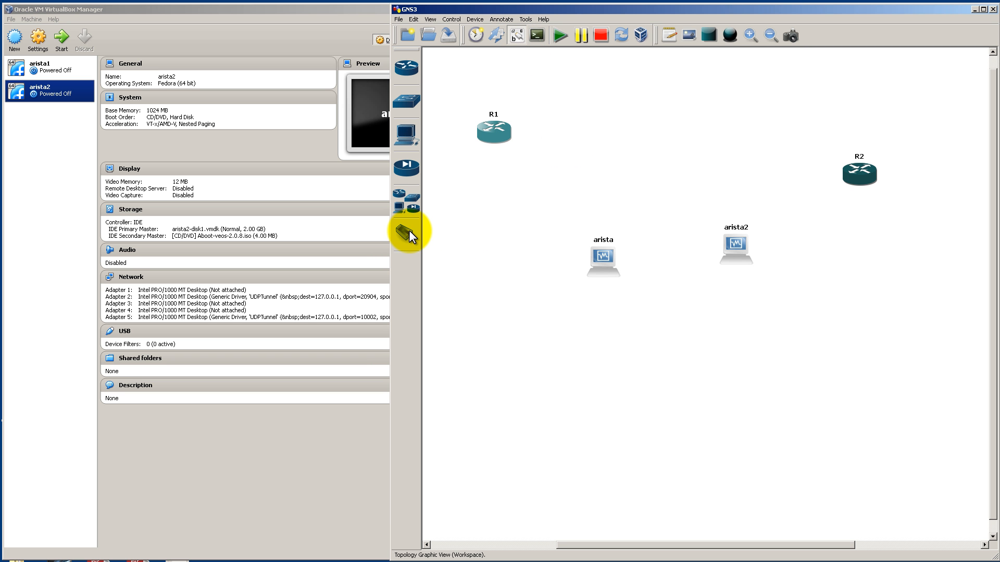
Link R1 f0/0 to arista and R2 f0/0 to arista2 port e1
{"action": "left_click", "coordinate": [405, 233]}
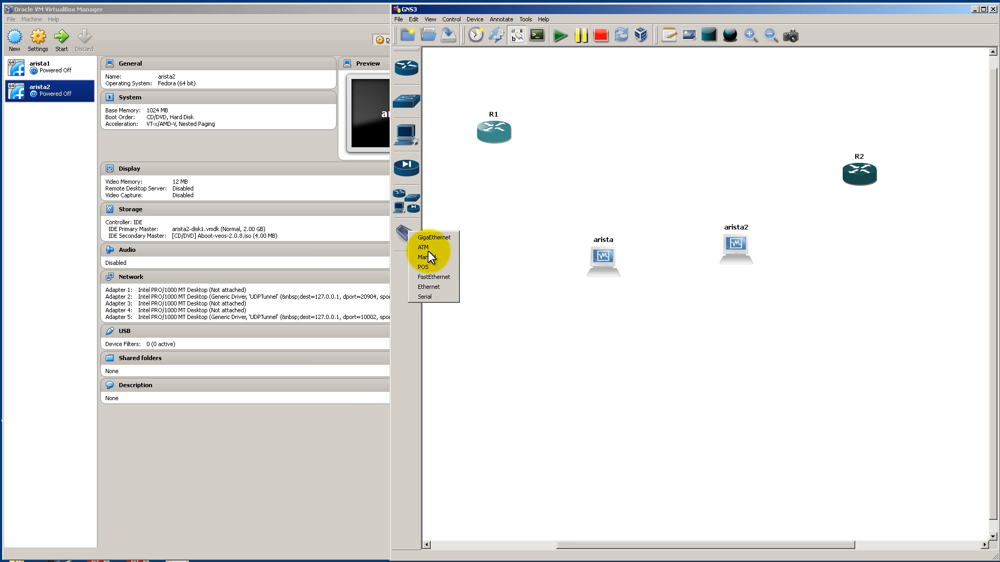
{"action": "mouse_move", "coordinate": [426, 257]}
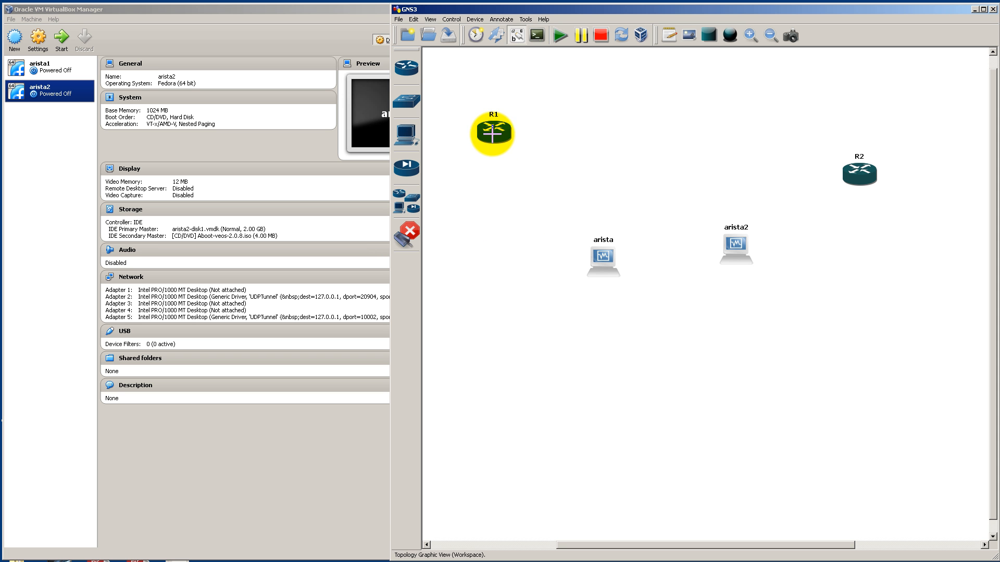
{"action": "left_click", "coordinate": [595, 259]}
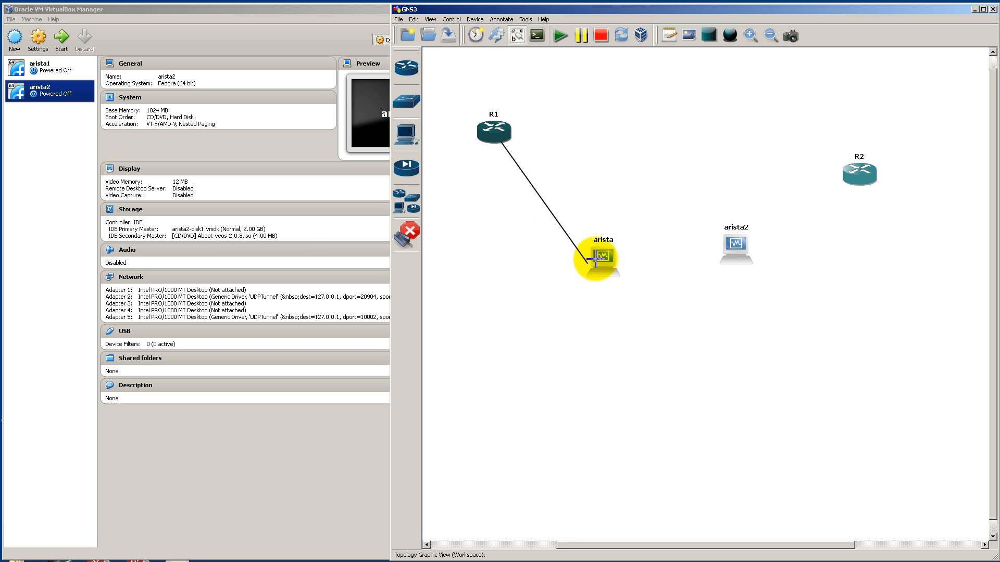
{"action": "left_click", "coordinate": [596, 258]}
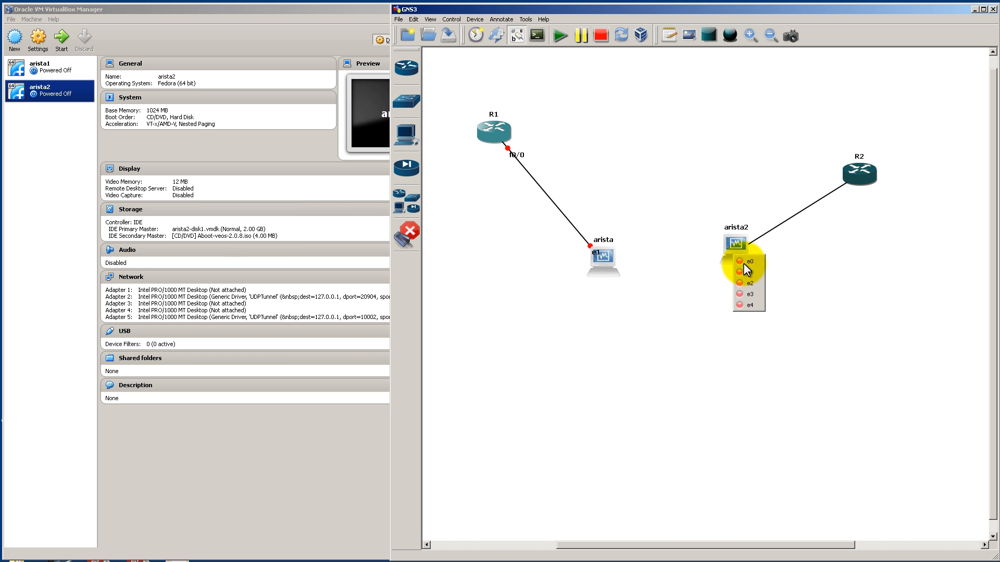
{"action": "left_click", "coordinate": [748, 260]}
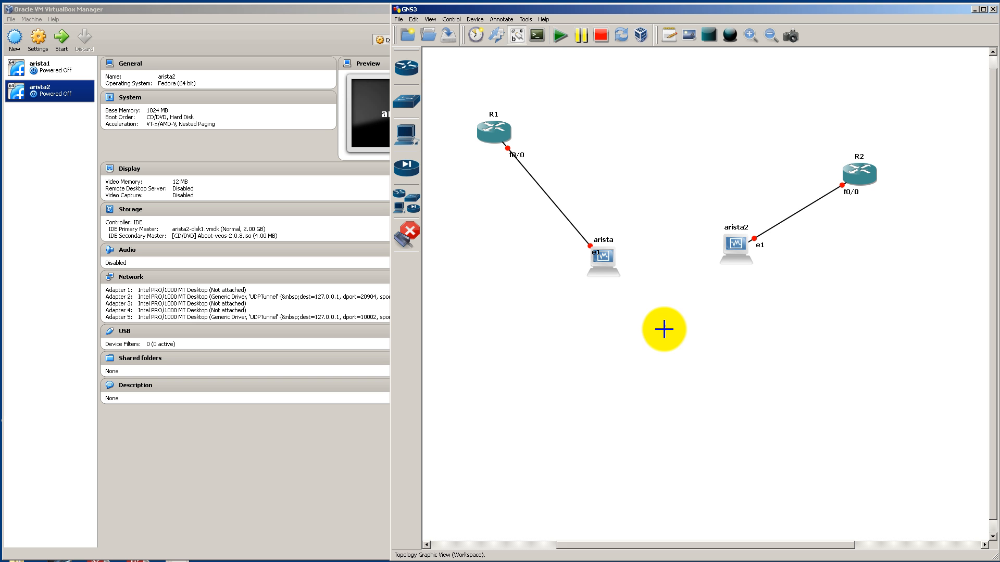
{"action": "mouse_move", "coordinate": [609, 268]}
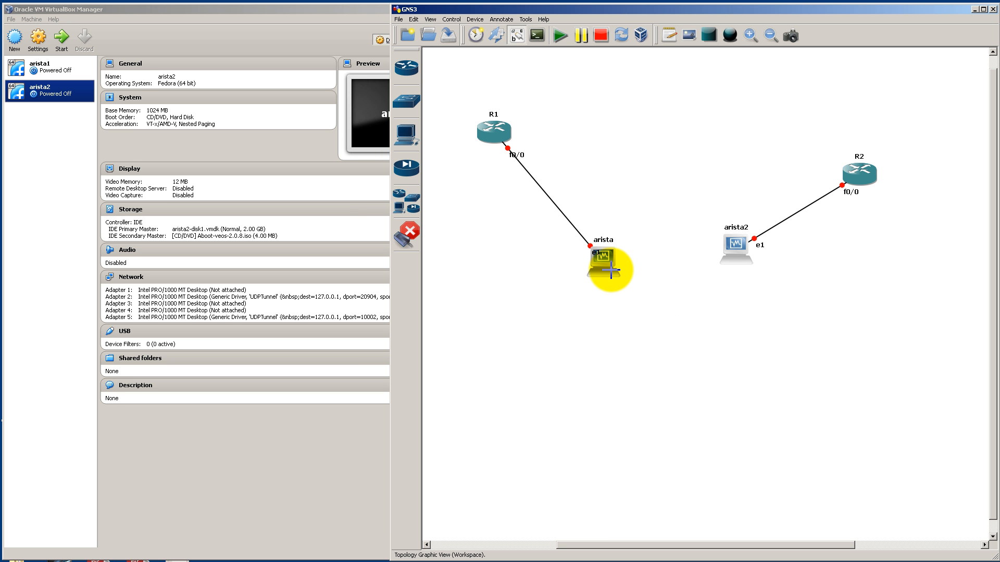
Link arista port e2 to arista2 port e2
{"action": "left_click", "coordinate": [603, 258]}
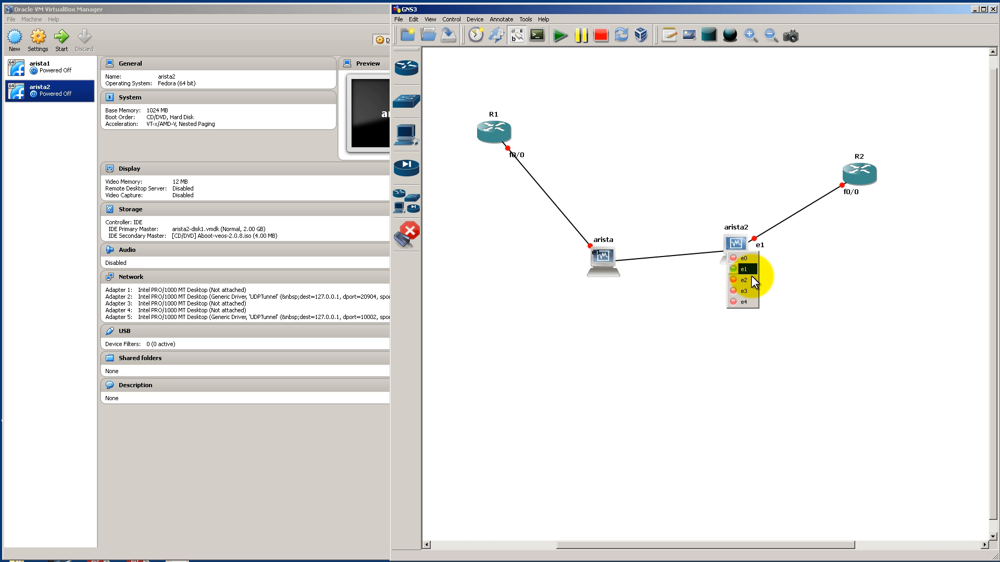
{"action": "left_click", "coordinate": [743, 280]}
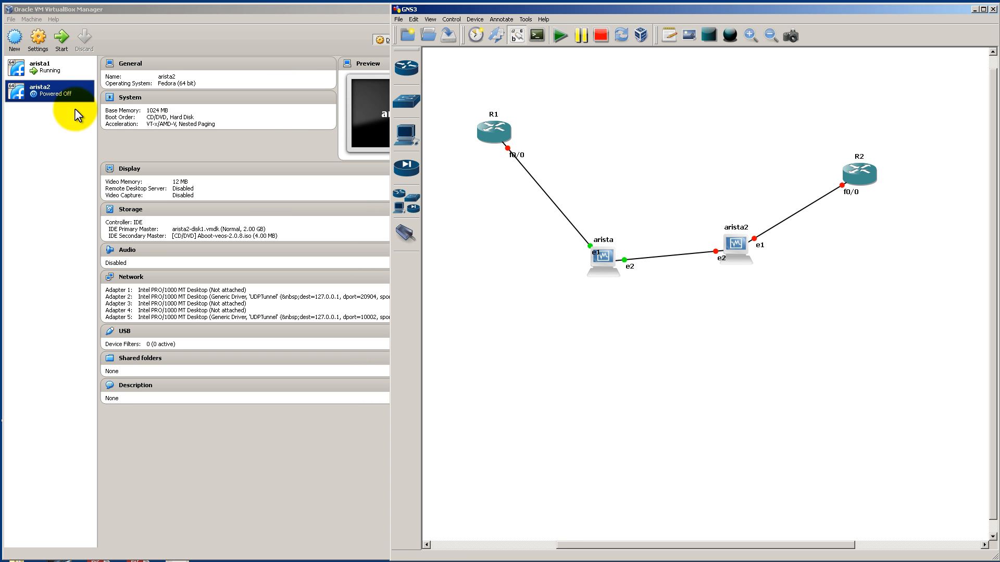
Start all devices so R1, R2, arista1 and arista2 are running
{"action": "left_click", "coordinate": [559, 36]}
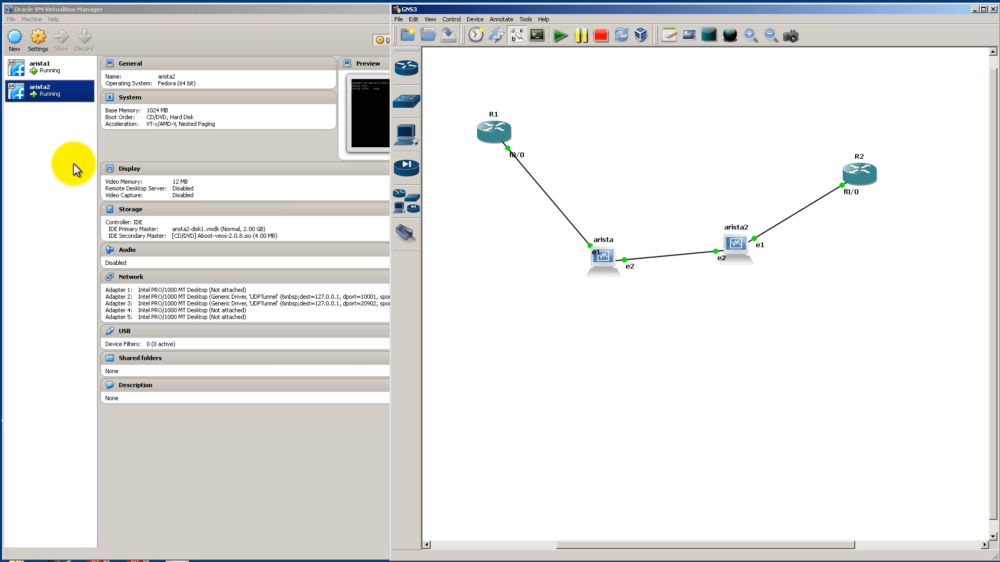
{"action": "mouse_move", "coordinate": [769, 170]}
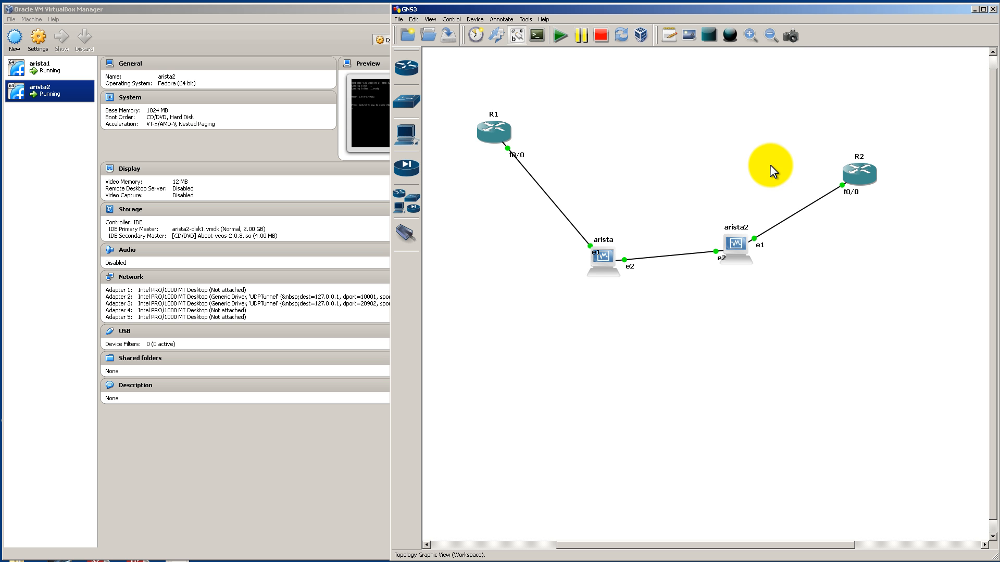
{"action": "mouse_move", "coordinate": [556, 65]}
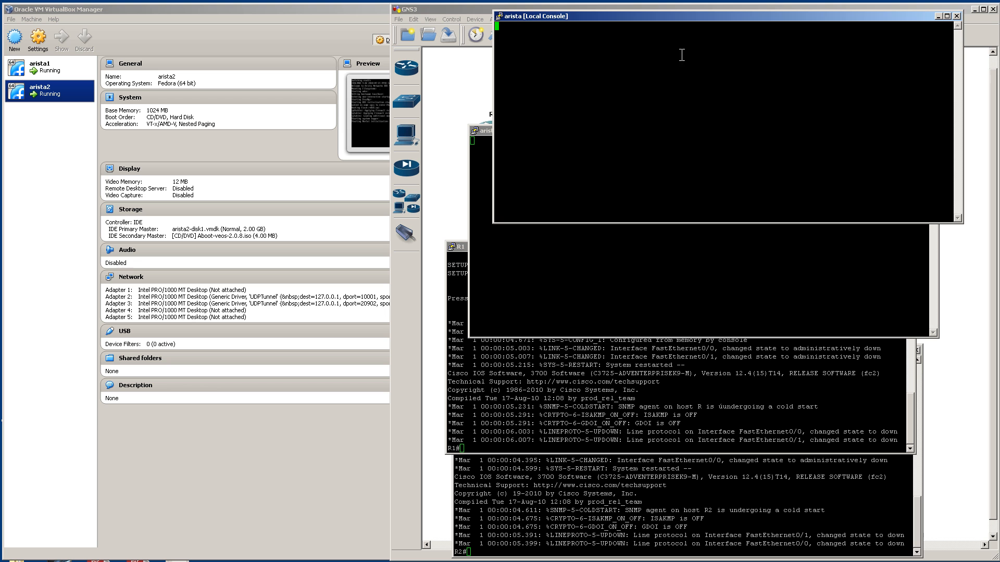
{"action": "mouse_move", "coordinate": [582, 38]}
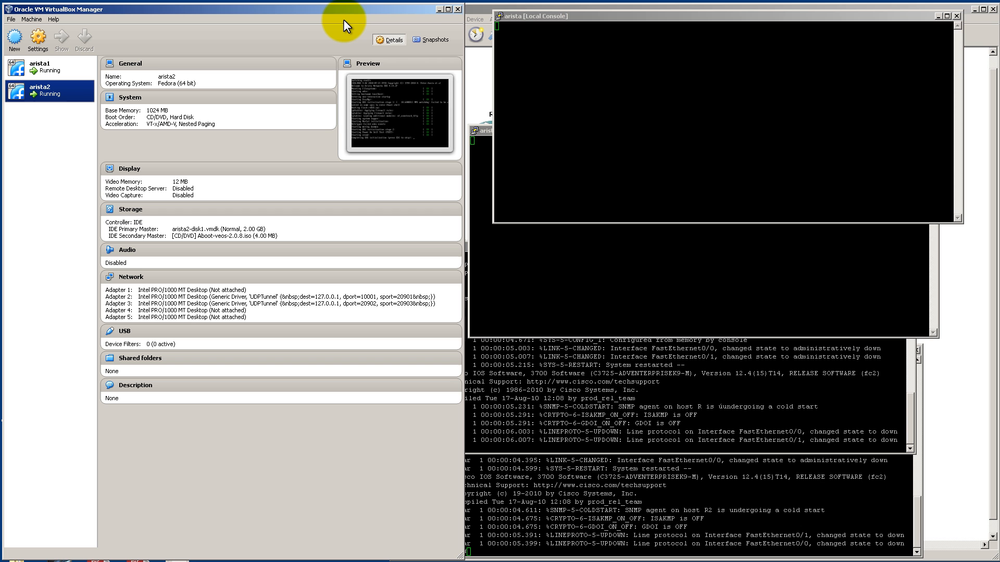
{"action": "mouse_move", "coordinate": [454, 119]}
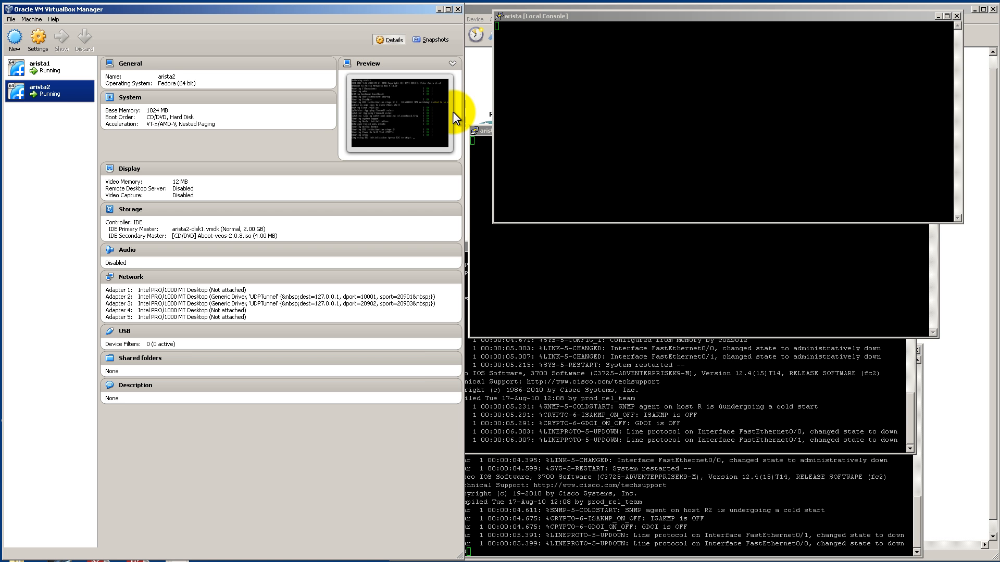
{"action": "mouse_move", "coordinate": [461, 135]}
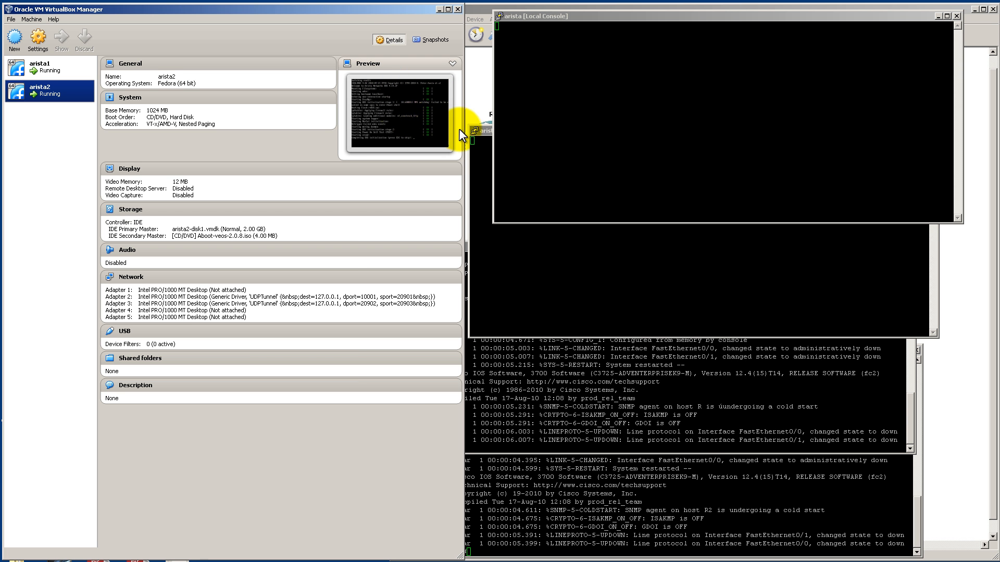
{"action": "mouse_move", "coordinate": [402, 127]}
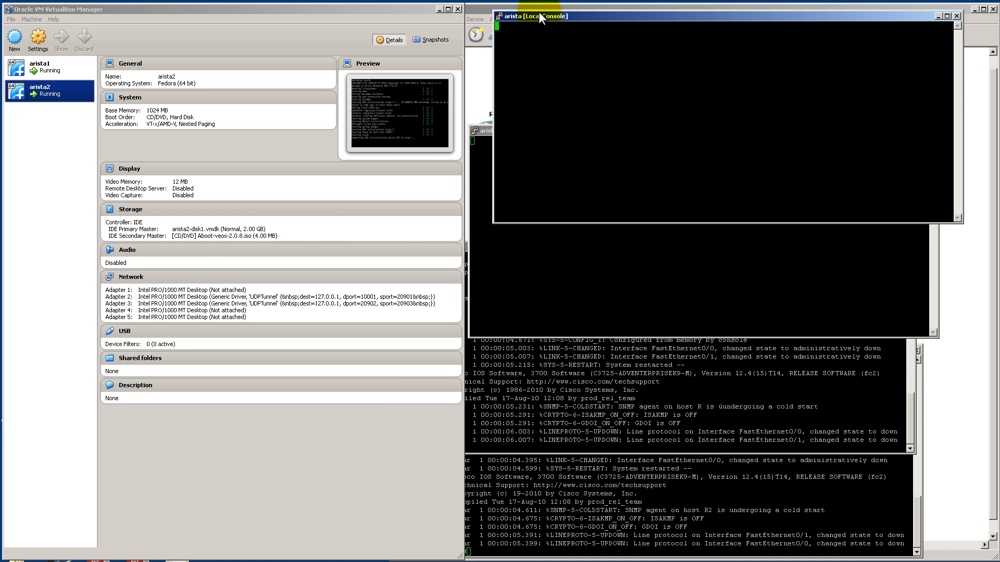
{"action": "mouse_move", "coordinate": [538, 70]}
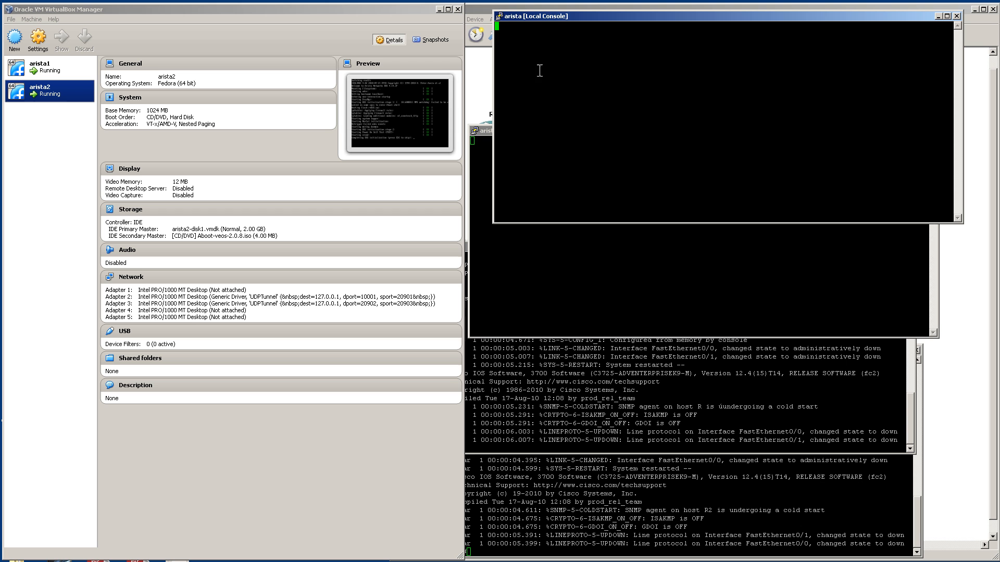
{"action": "mouse_move", "coordinate": [606, 115]}
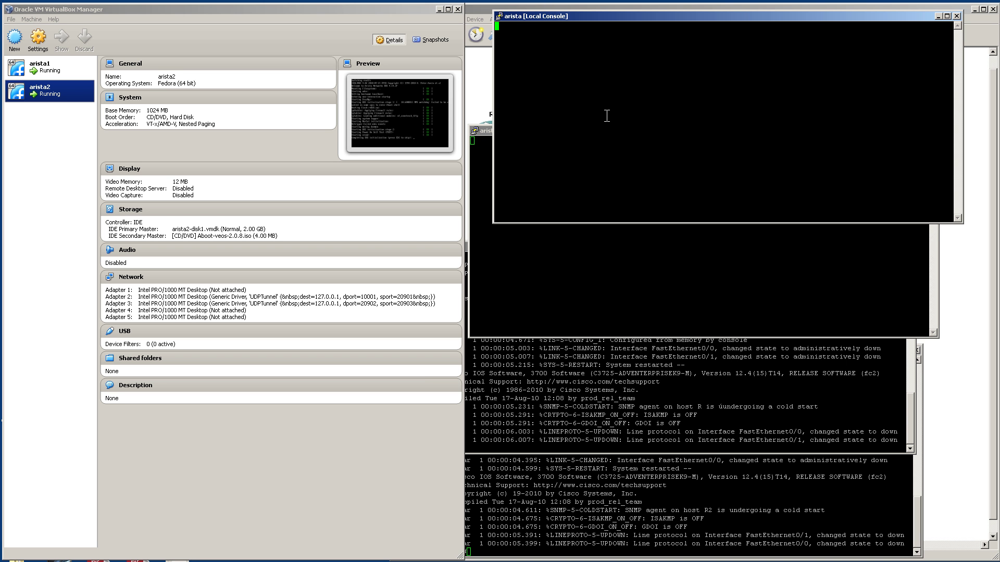
{"action": "mouse_move", "coordinate": [475, 103]}
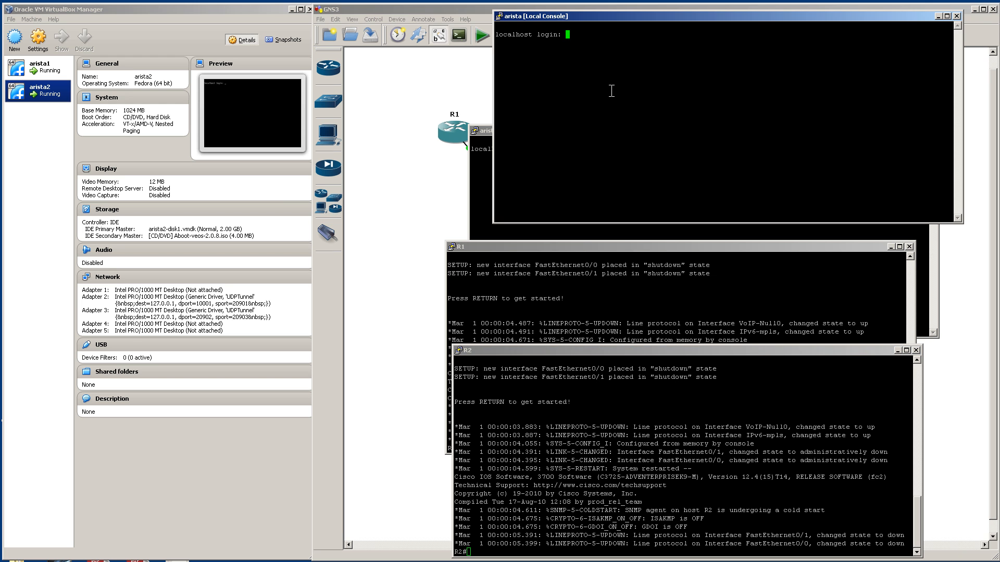
Log into arista as admin, name it SW1 and shut interfaces e3-4
{"action": "type", "text": "admin"}
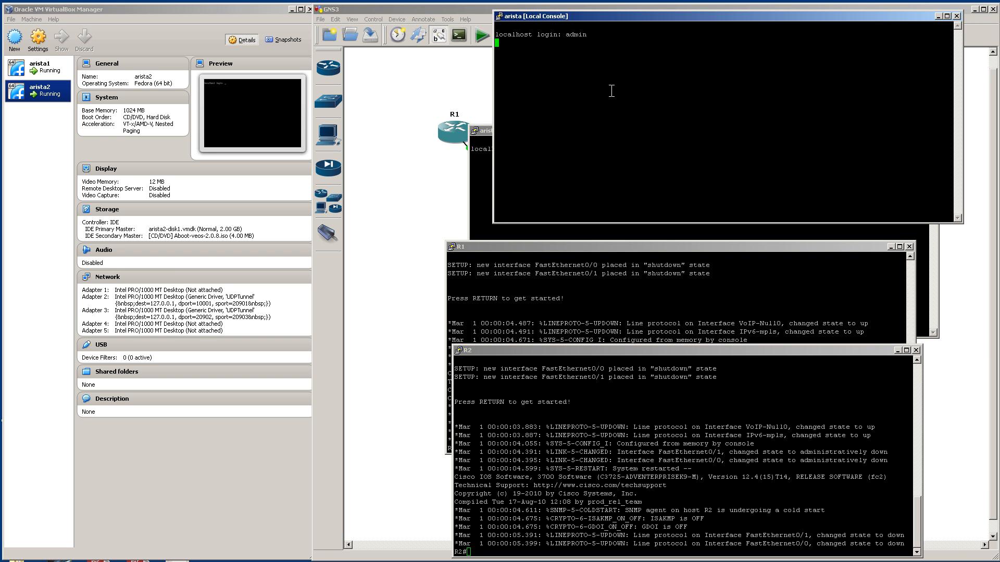
{"action": "key", "text": "Return"}
{"action": "type", "text": "en"}
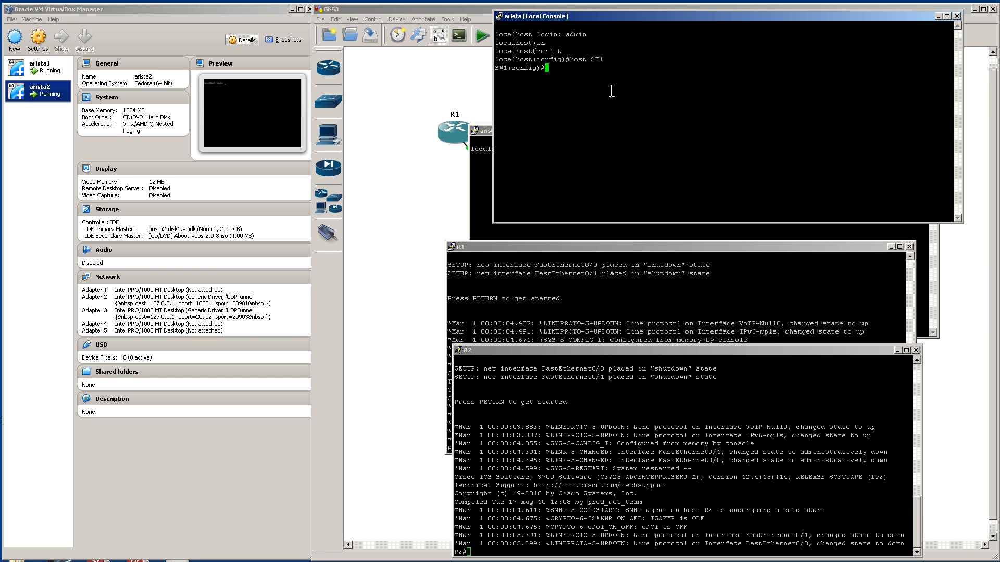
{"action": "type", "text": "i"}
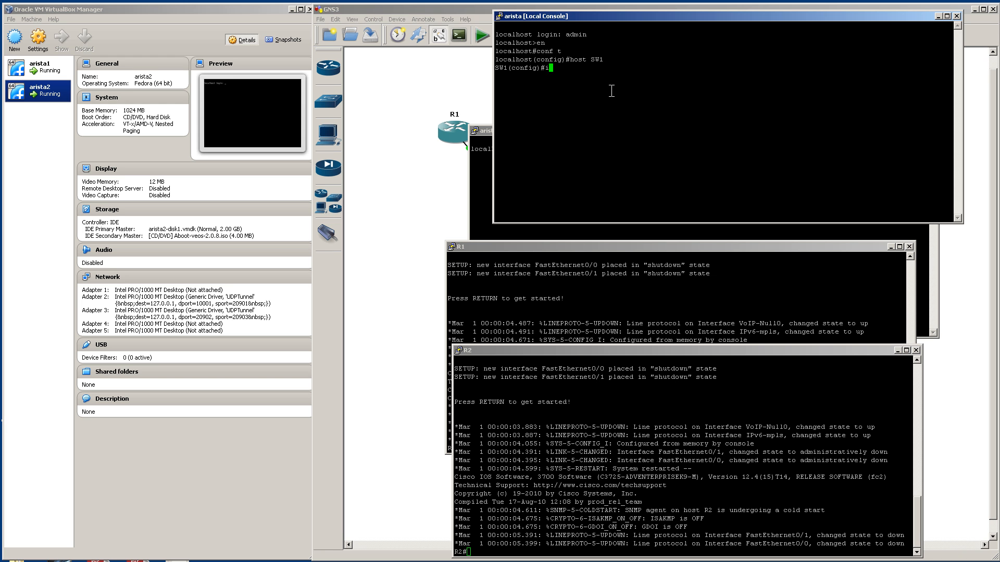
{"action": "type", "text": "int"}
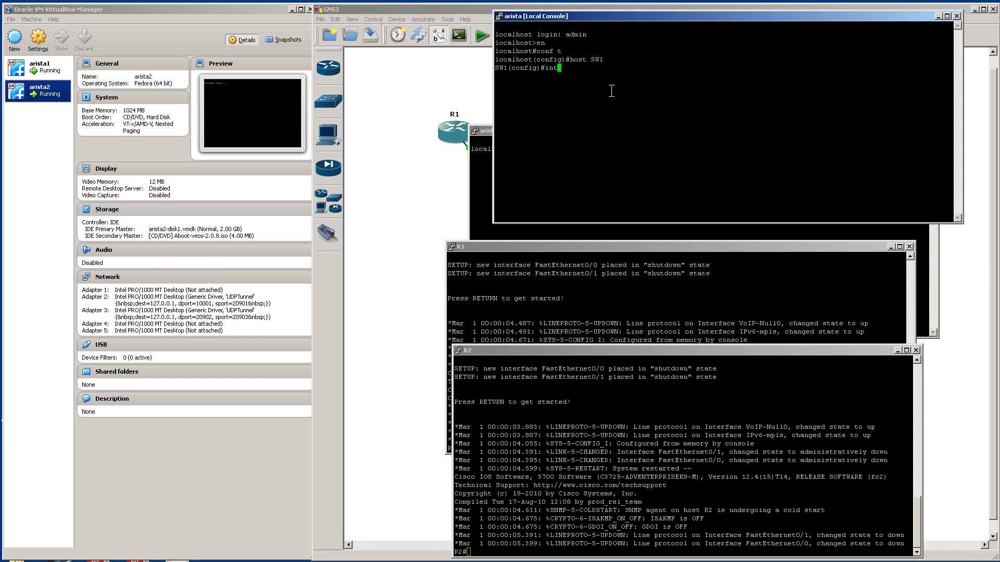
{"action": "type", "text": "e3"}
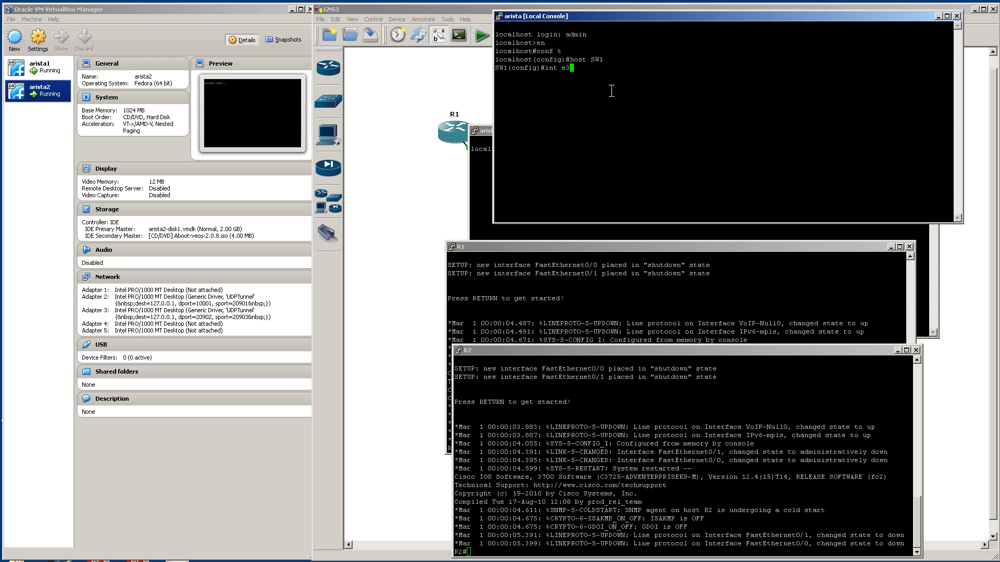
{"action": "type", "text": "-4"}
{"action": "type", "text": "shut"}
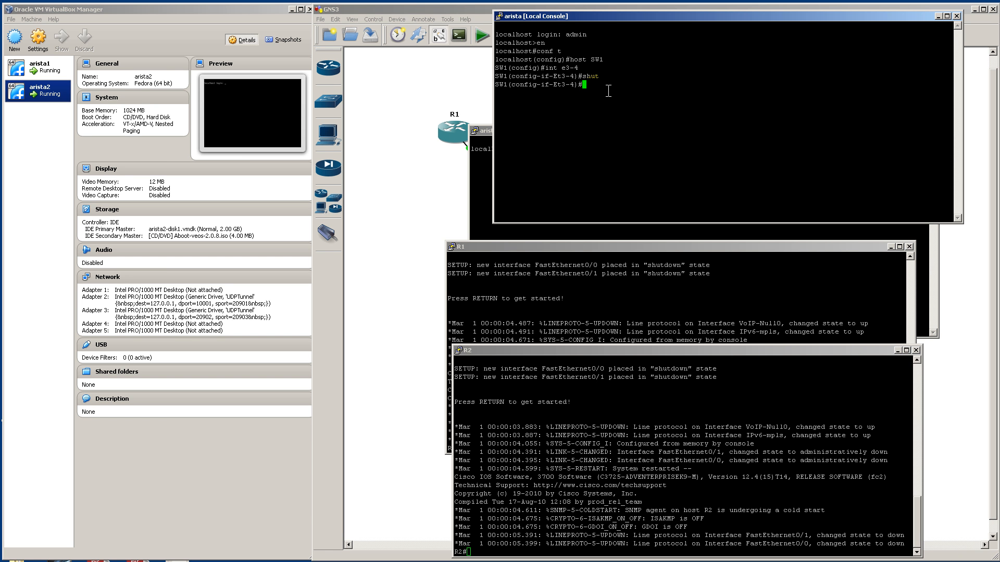
Put e1 in access VLAN 5, create VLAN 5 and enter interface e2 configuration
{"action": "type", "text": "int e"}
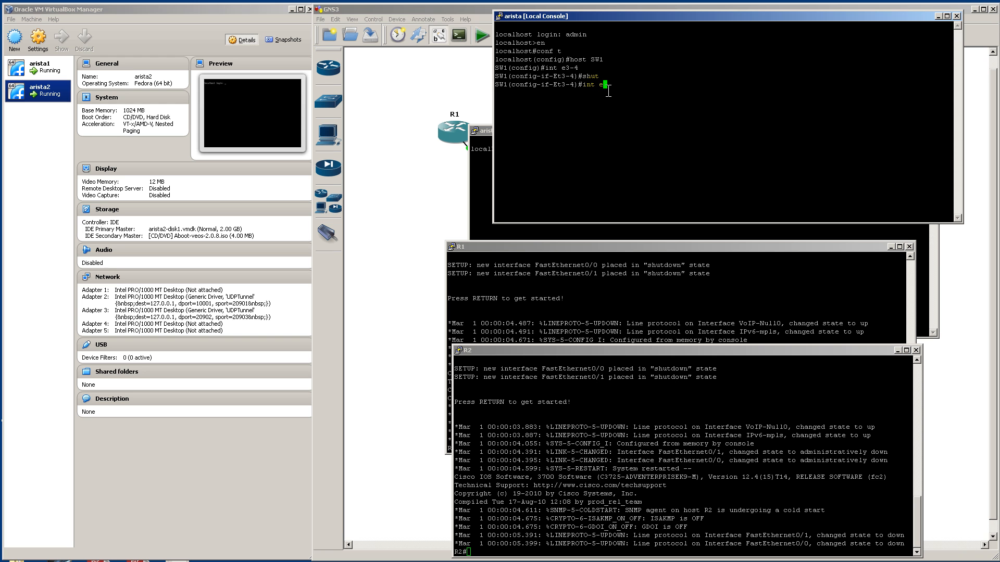
{"action": "type", "text": "switchport acc"}
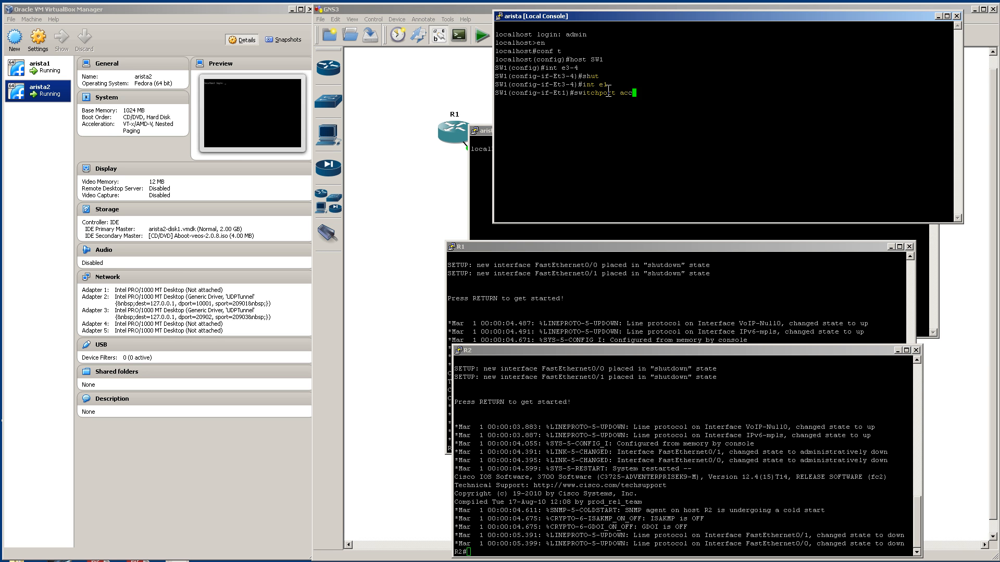
{"action": "key", "text": "Return"}
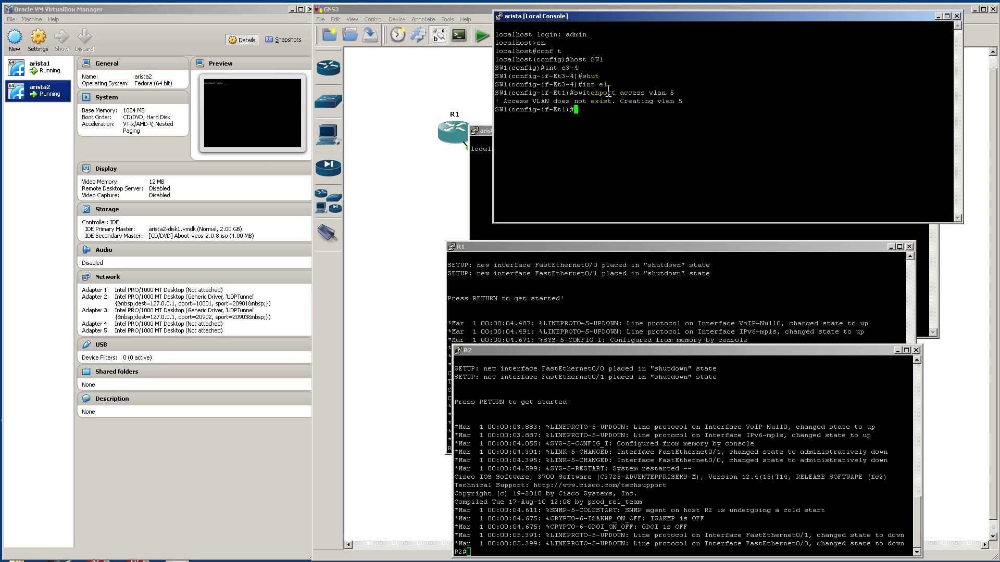
{"action": "type", "text": "vlan 5"}
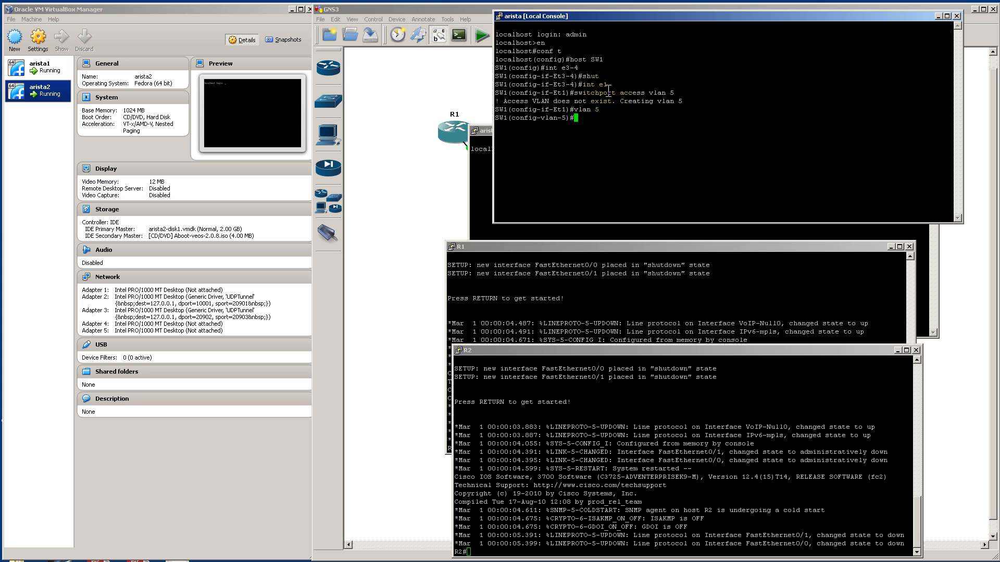
{"action": "type", "text": "itr"}
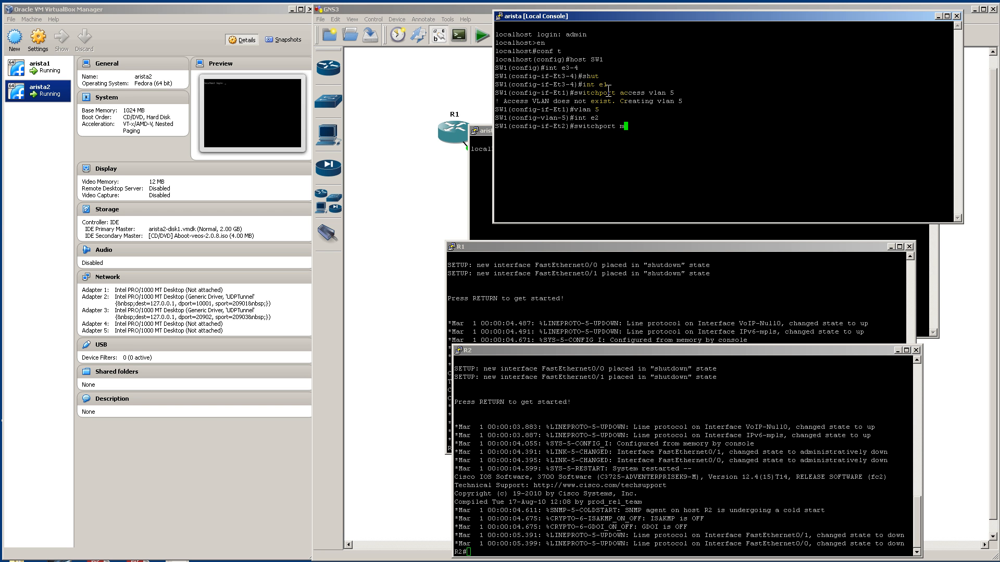
{"action": "key", "text": "Return"}
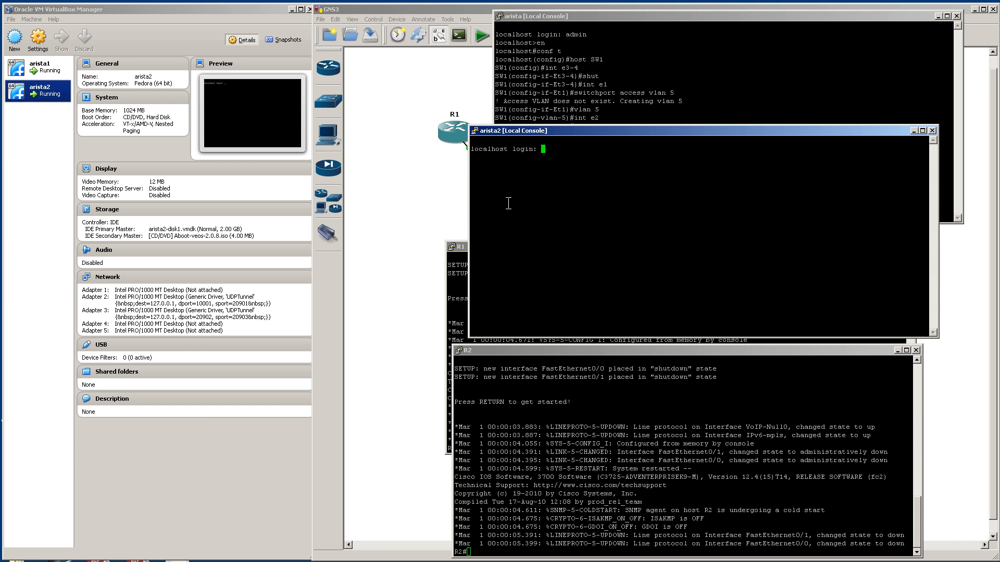
Log into arista2 as admin, create VLAN 5, set e1 access VLAN 5 and e2 trunk
{"action": "type", "text": "adm"}
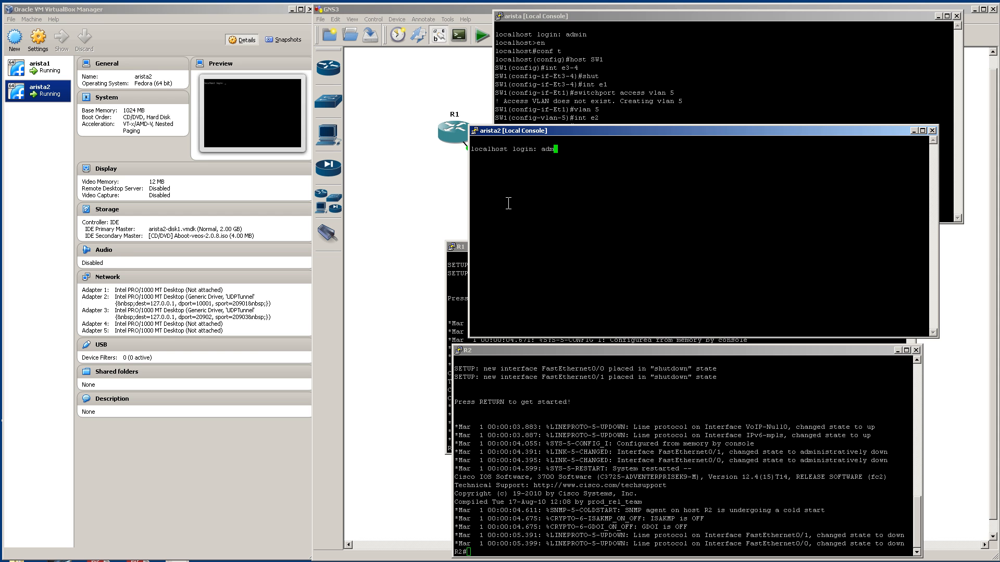
{"action": "key", "text": "Return"}
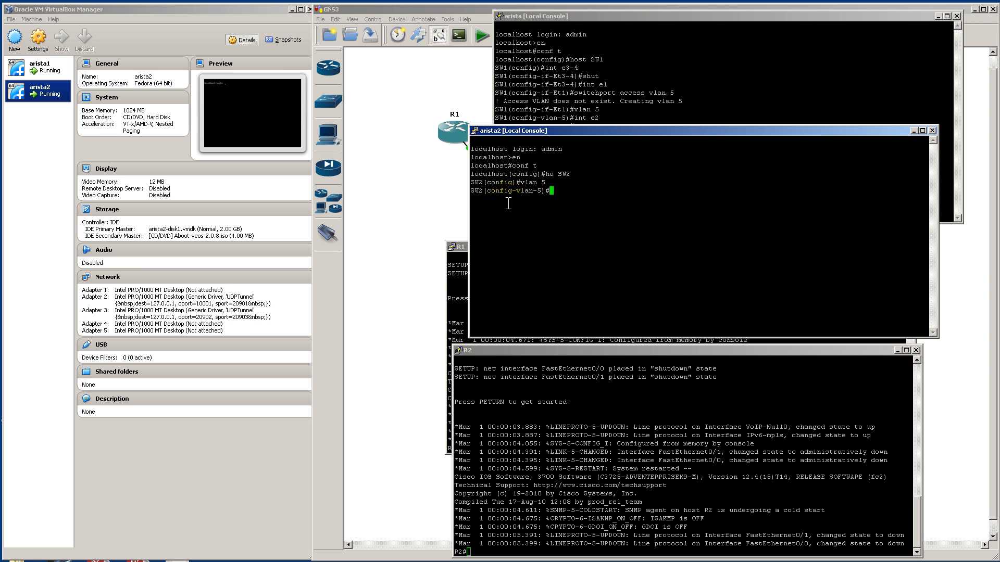
{"action": "type", "text": "int e1"}
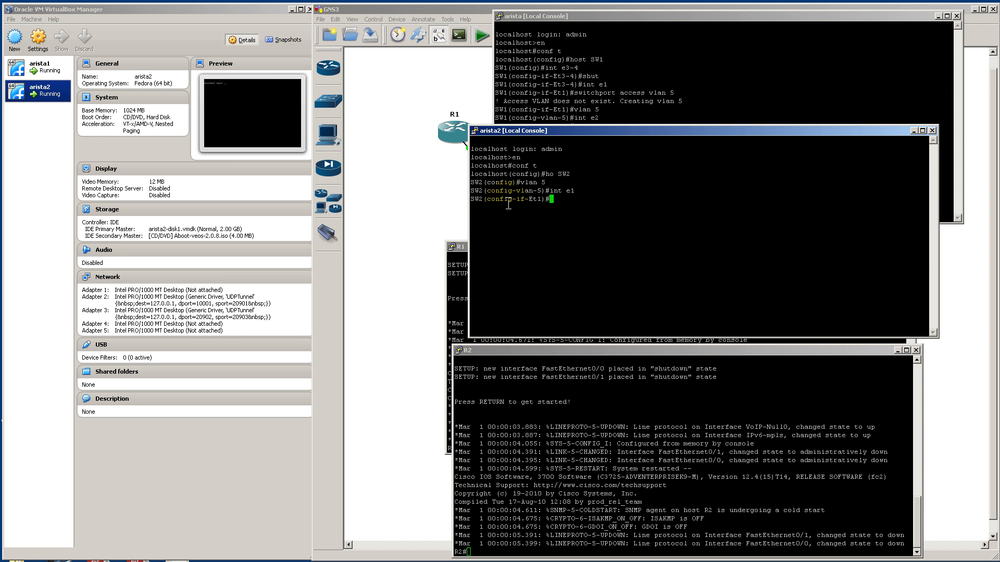
{"action": "type", "text": "switchport access vlan 5"}
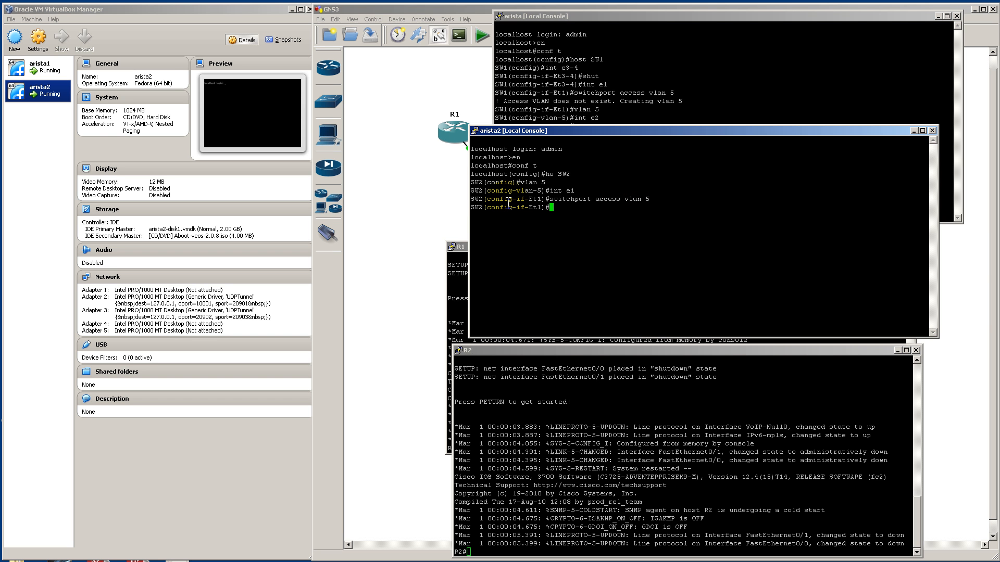
{"action": "type", "text": "int e2"}
{"action": "type", "text": "switchport mode trunk"}
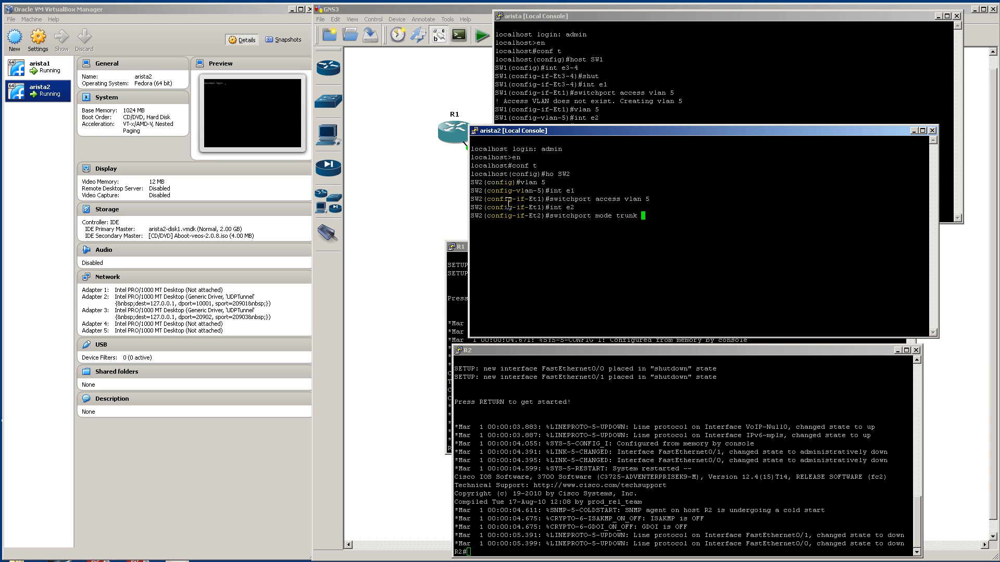
{"action": "key", "text": "Return"}
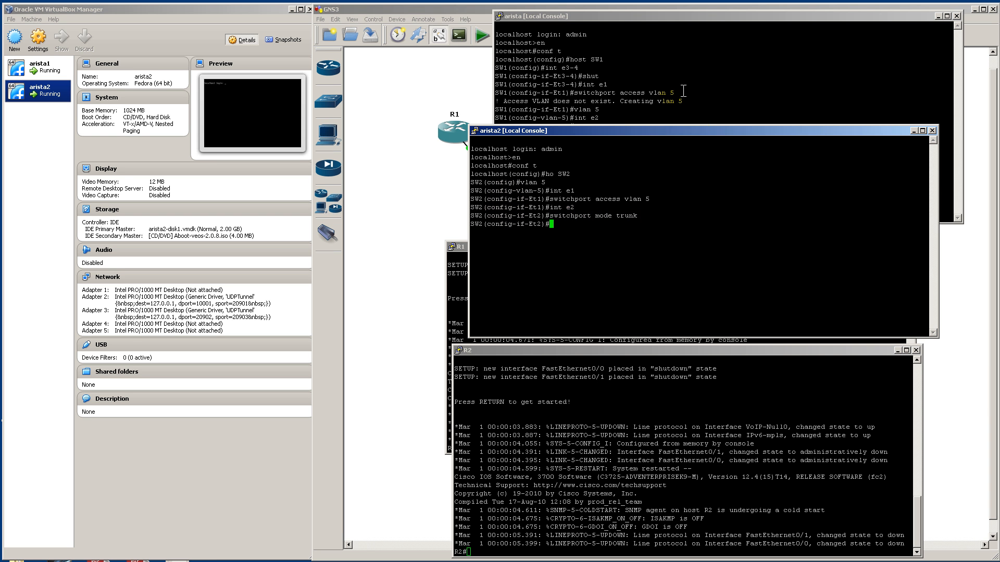
{"action": "mouse_move", "coordinate": [474, 280]}
{"action": "type", "text": "ip add"}
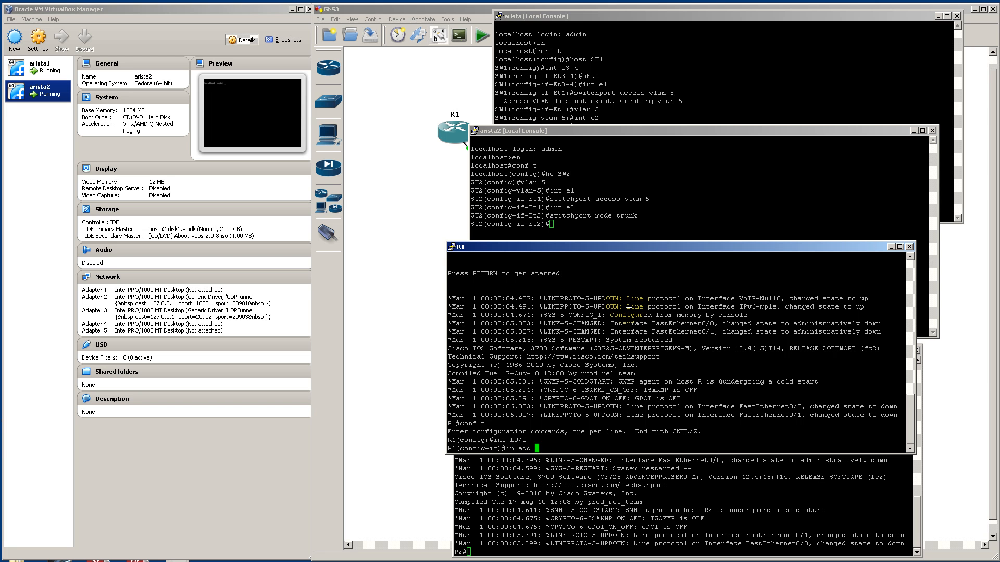
Assign 1.1.1.1/24 to R1 f0/0 and 1.1.1.2/24 to R2 f0/0 with no shut
{"action": "type", "text": "1.1.1.1 255.255.2"}
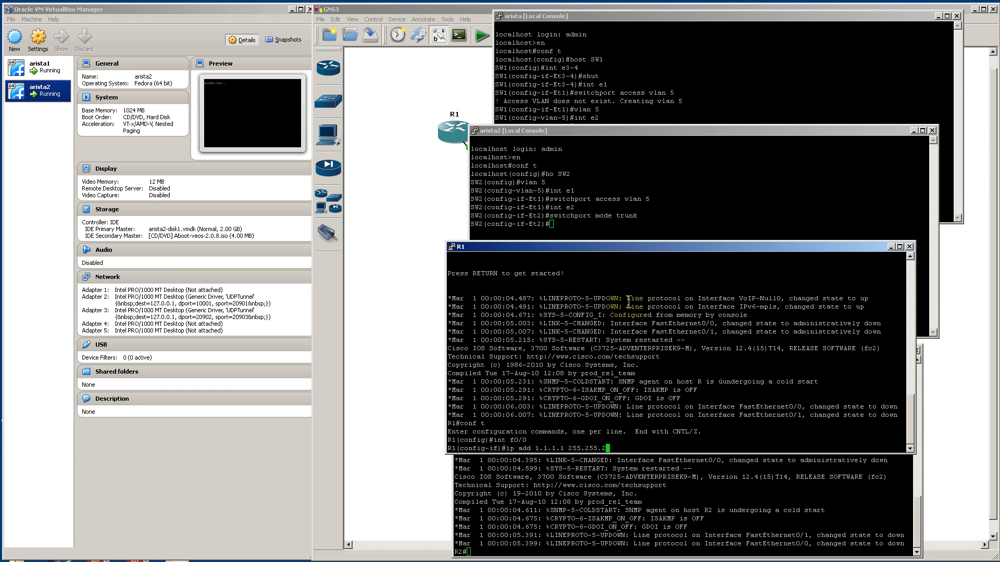
{"action": "key", "text": "Return"}
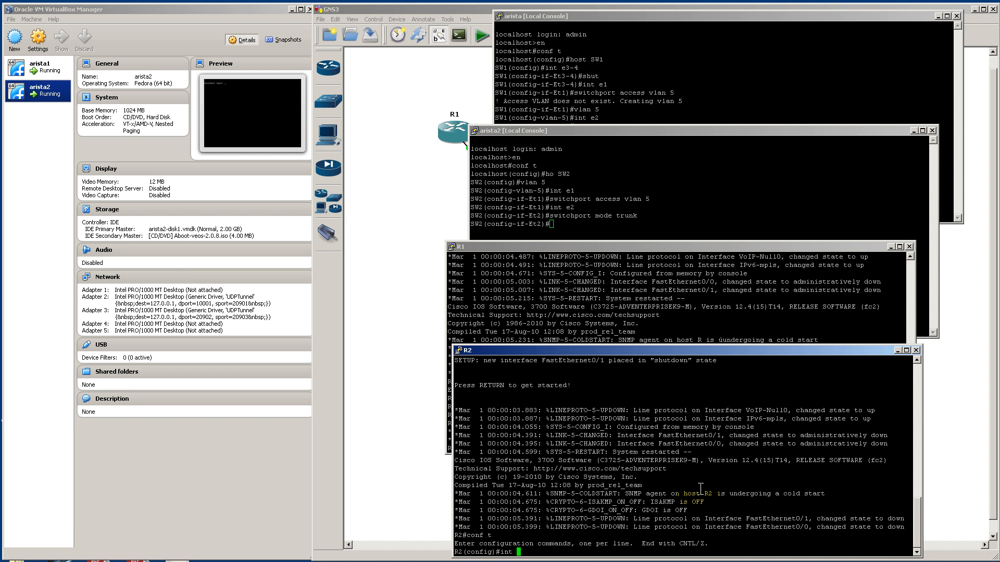
{"action": "type", "text": "int f0/0"}
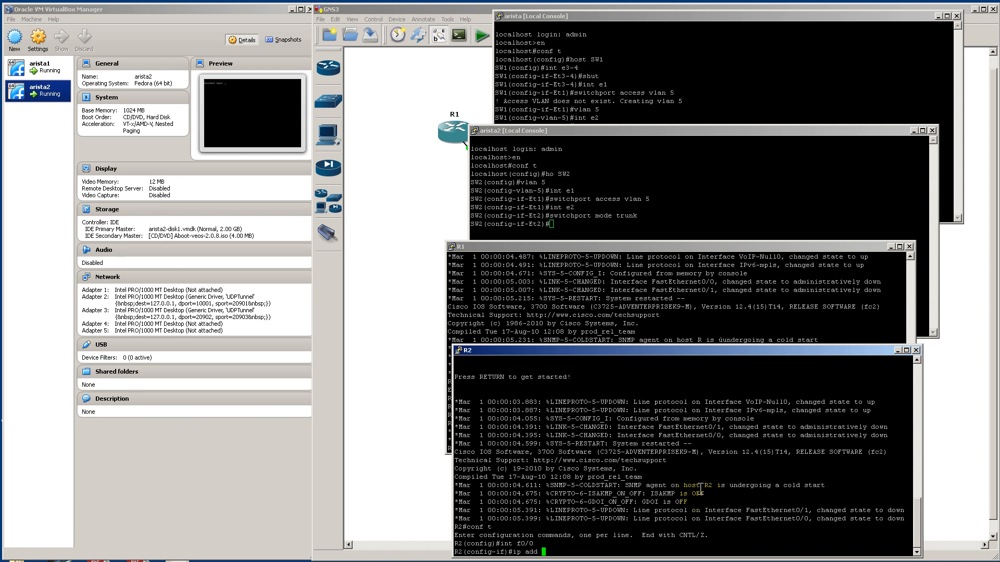
{"action": "type", "text": "1.1.1.2 255.255.255.0"}
{"action": "type", "text": "no shut"}
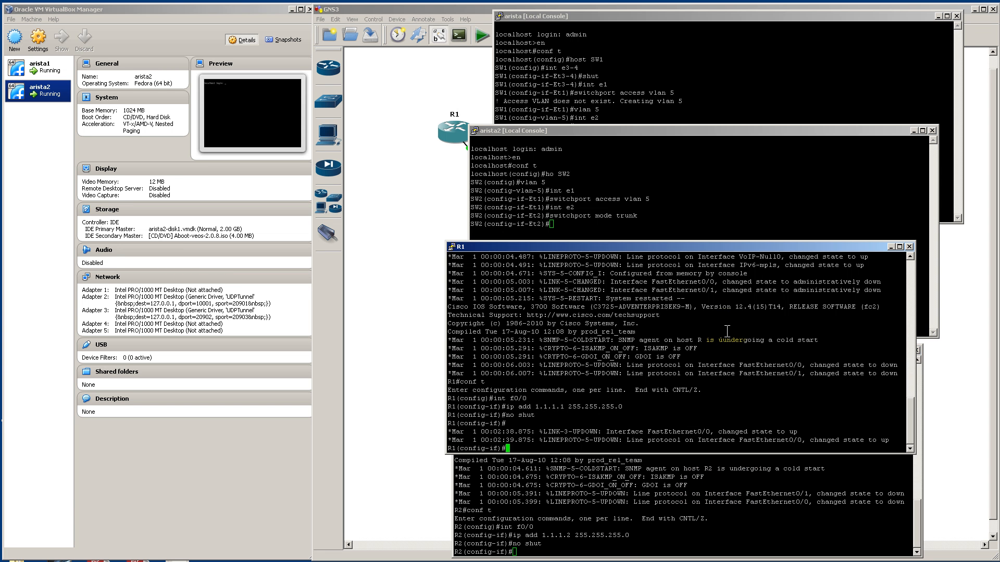
From R1 ping 1.1.1.2, then start a 1000-packet repeat ping to it
{"action": "type", "text": "end"}
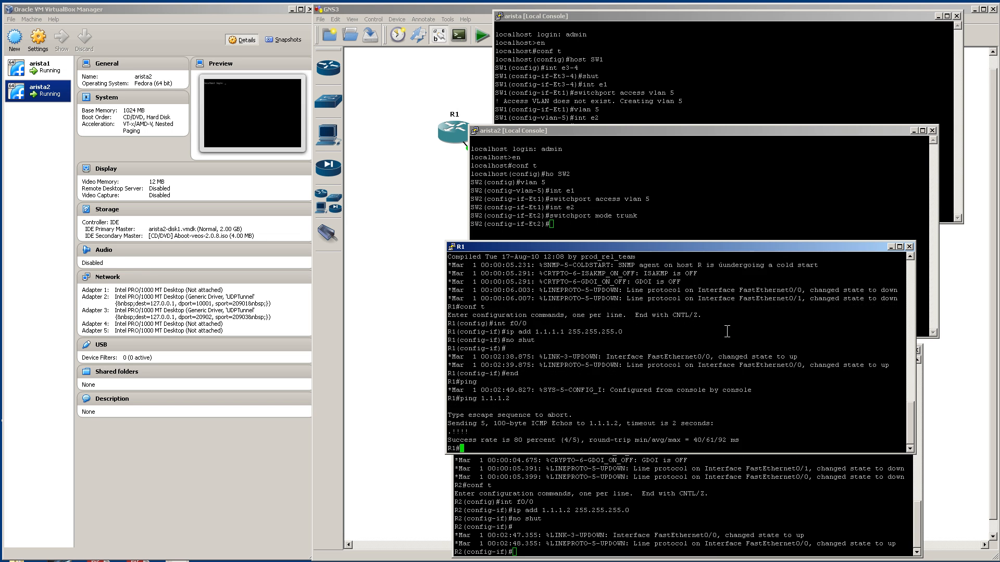
{"action": "type", "text": "ping 1.1.1.2"}
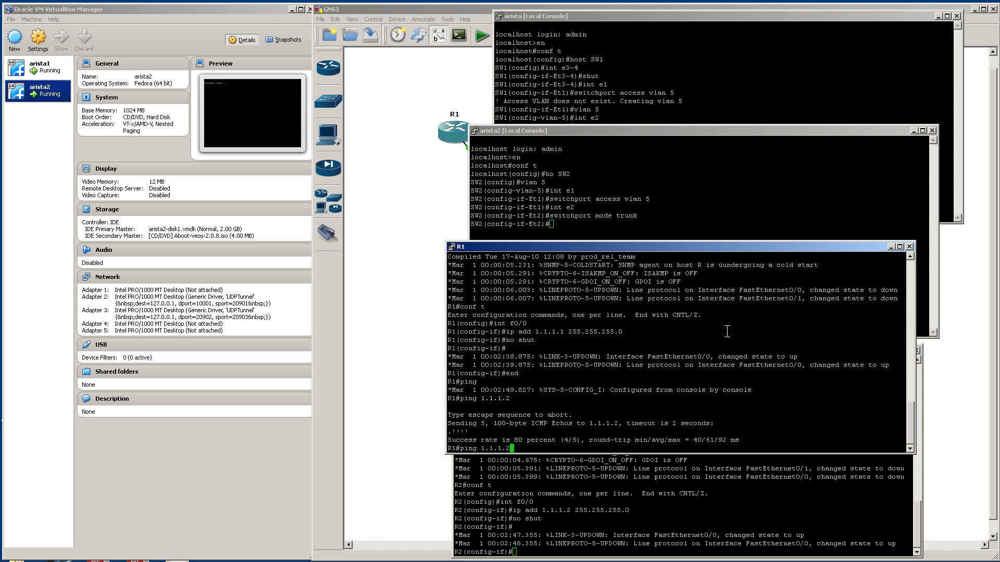
{"action": "type", "text": "repeat 1000"}
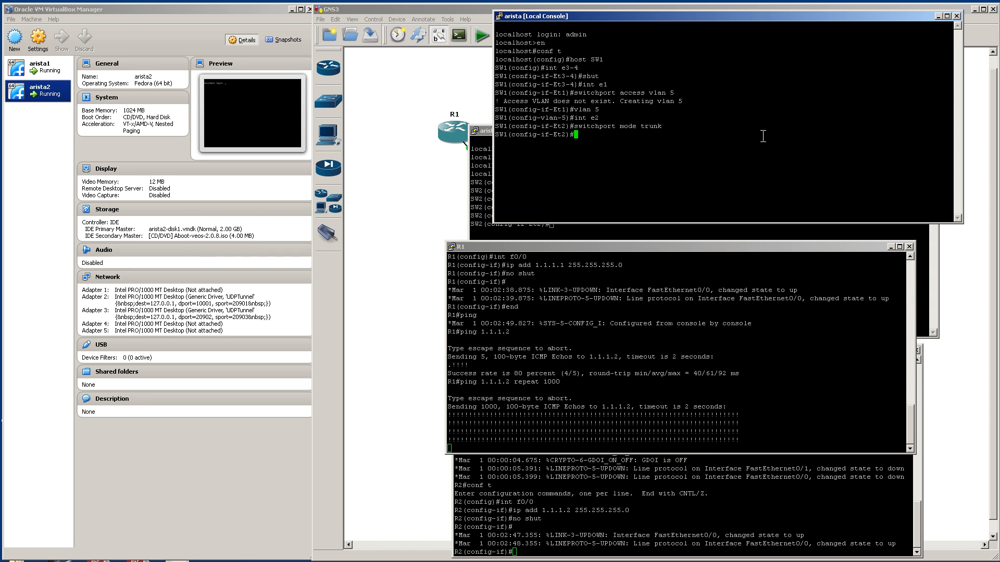
Set SW1's e2 to trunk mode and remove VLAN 5 from its allowed VLANs, so R1's ping times out
{"action": "type", "text": "switchport trunk"}
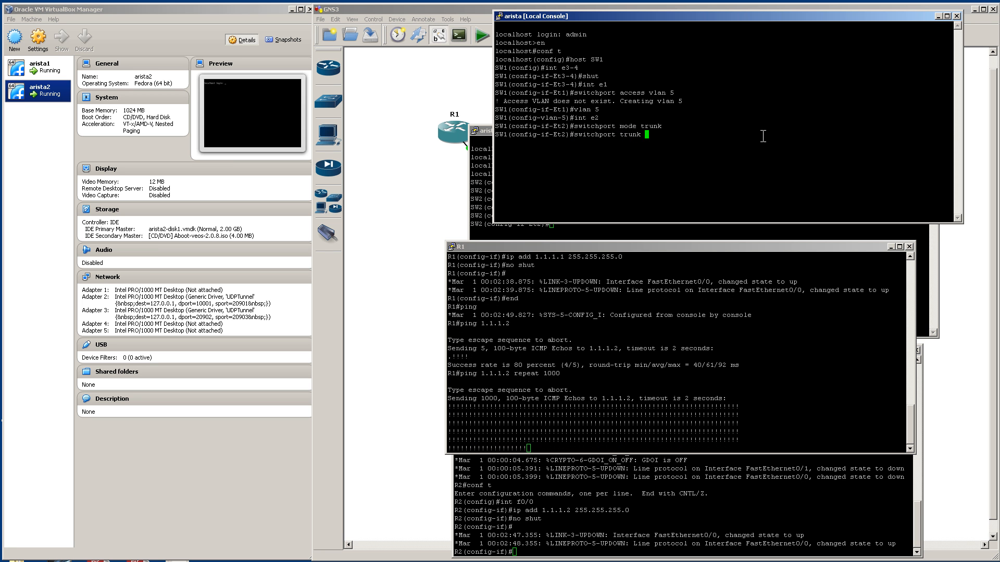
{"action": "type", "text": "allowed vlan remove 5"}
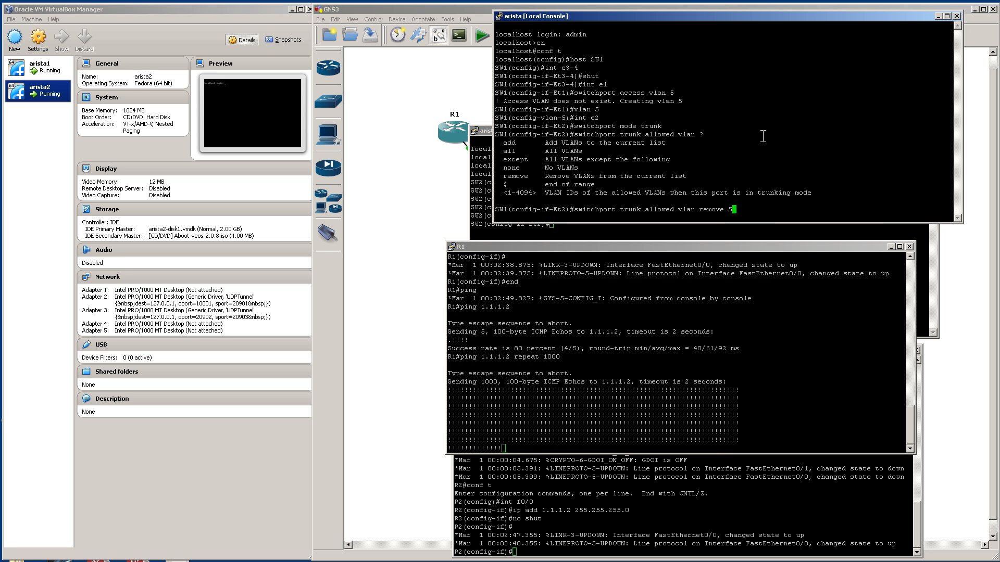
{"action": "key", "text": "Return"}
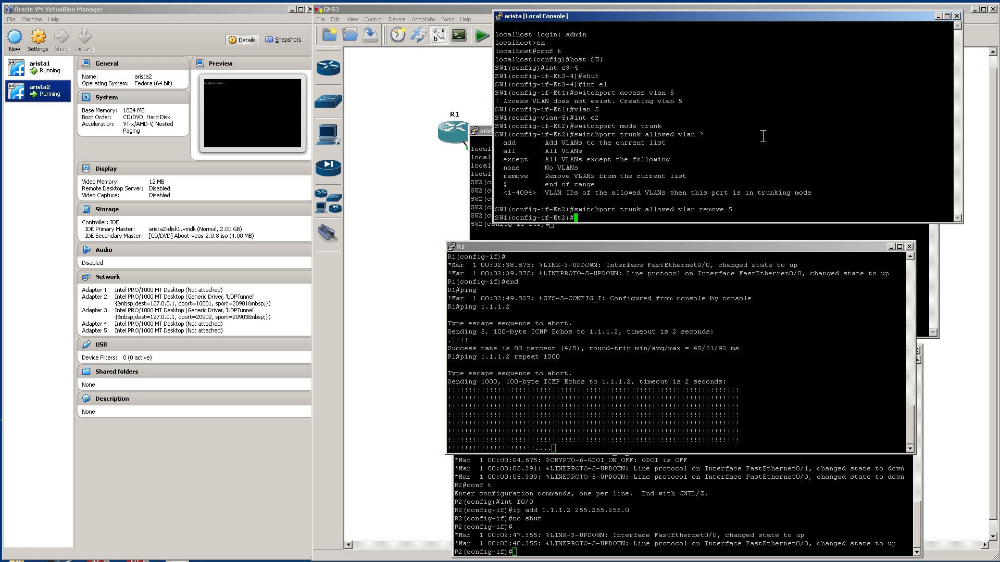
{"action": "mouse_move", "coordinate": [759, 136]}
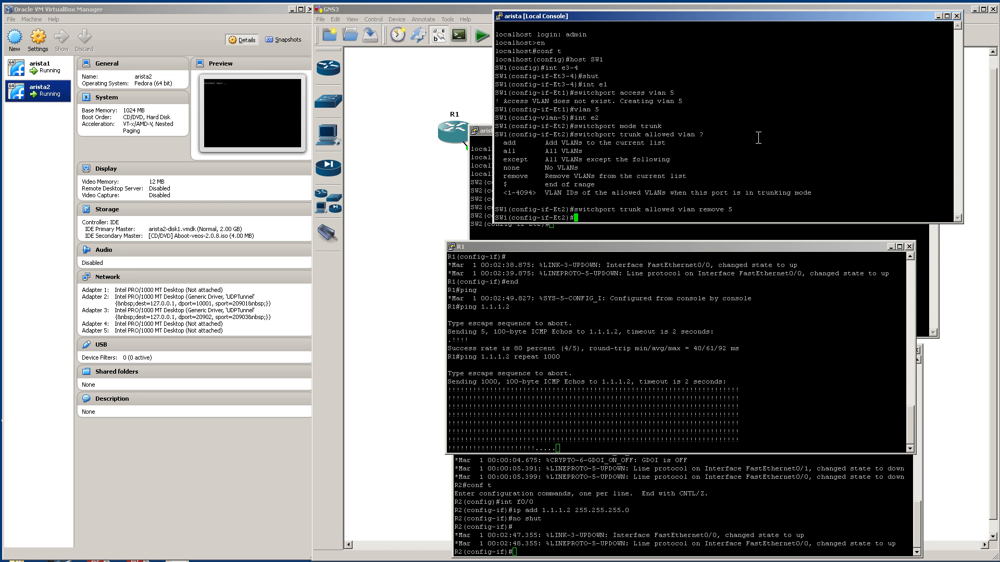
{"action": "left_click", "coordinate": [506, 35]}
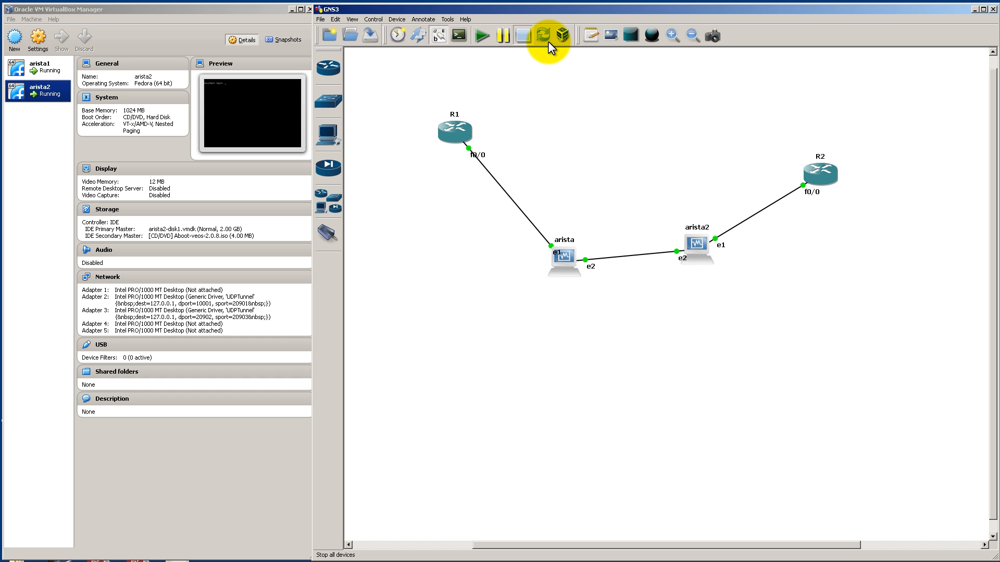
Stop all devices in the topology from the toolbar, taking every link down
{"action": "left_click", "coordinate": [522, 35]}
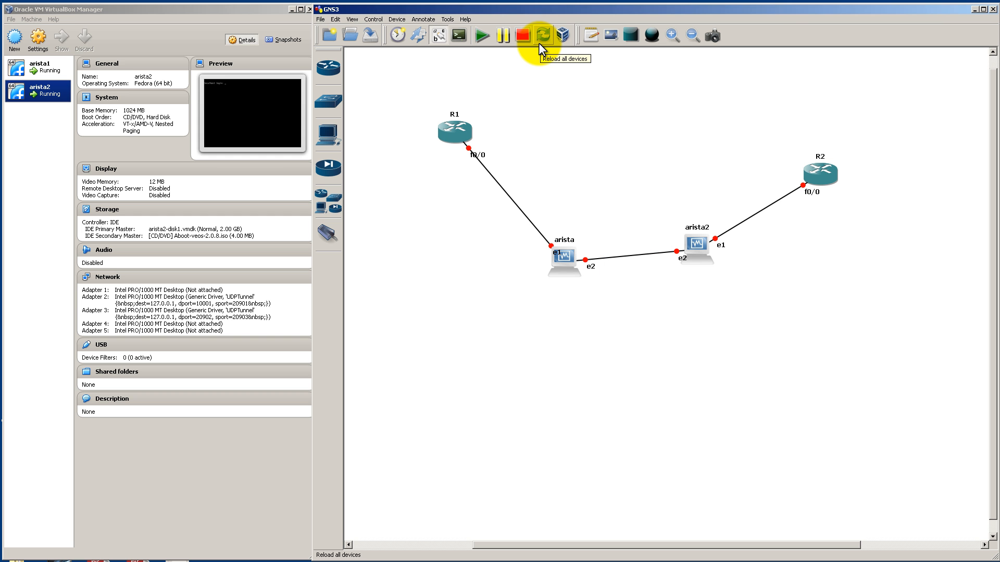
{"action": "mouse_move", "coordinate": [508, 69]}
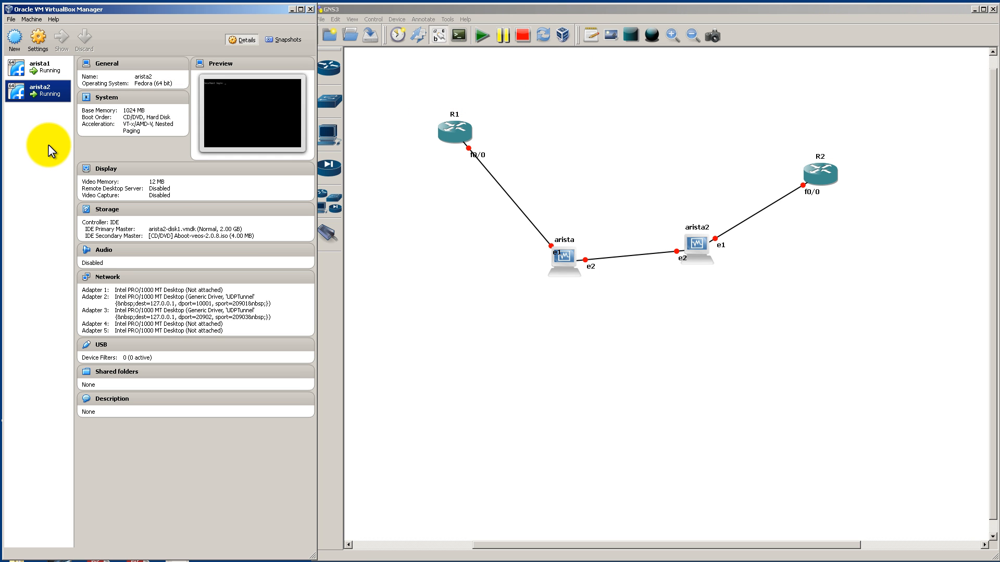
{"action": "mouse_move", "coordinate": [69, 183]}
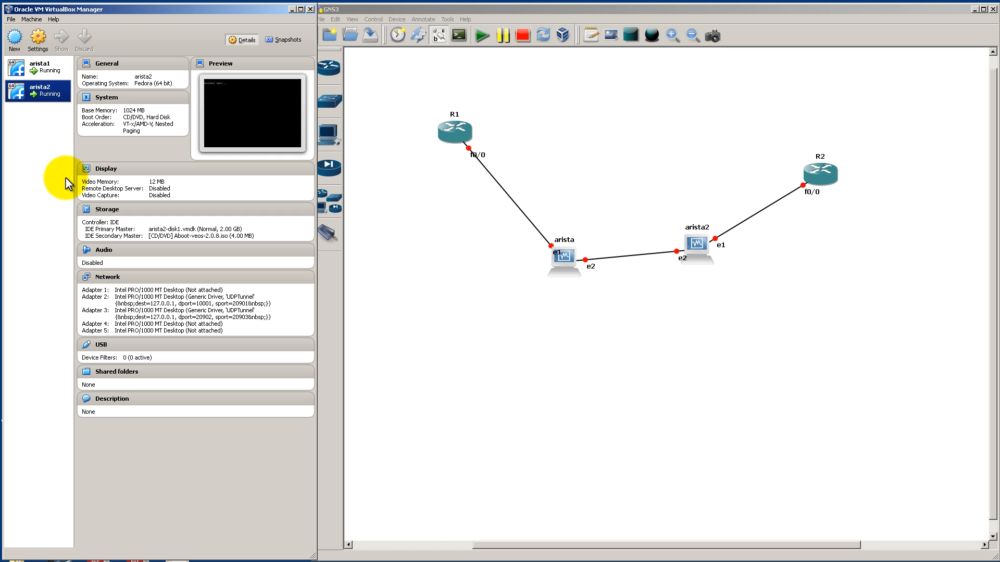
Power off the arista1 and arista2 VMs together via Close > Power Off
{"action": "left_click", "coordinate": [39, 69]}
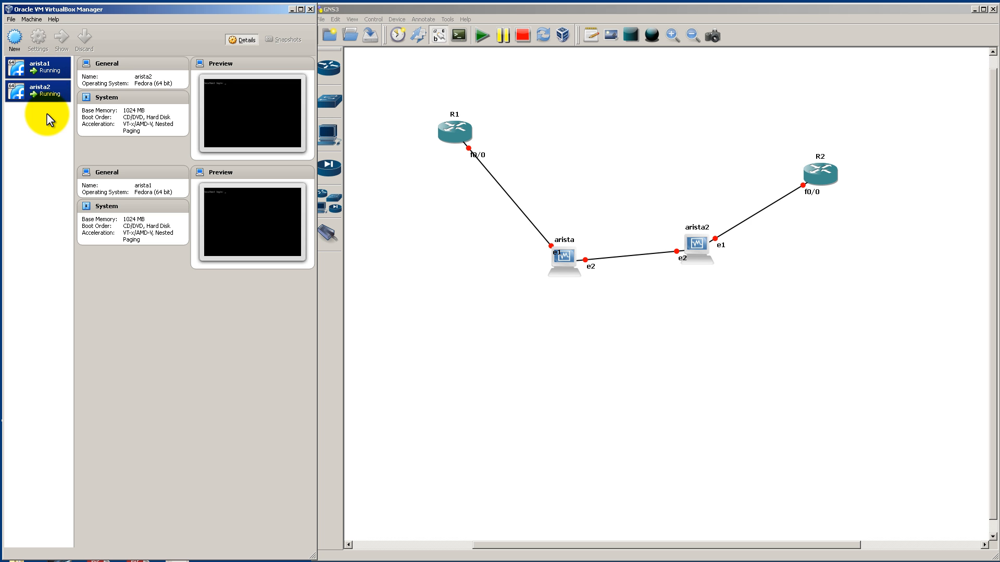
{"action": "right_click", "coordinate": [39, 93]}
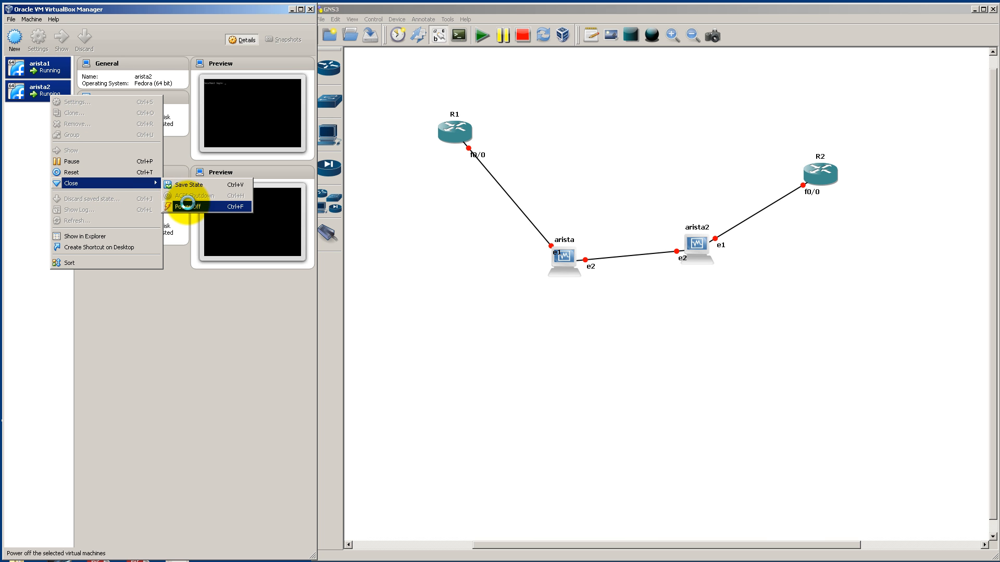
{"action": "left_click", "coordinate": [188, 206]}
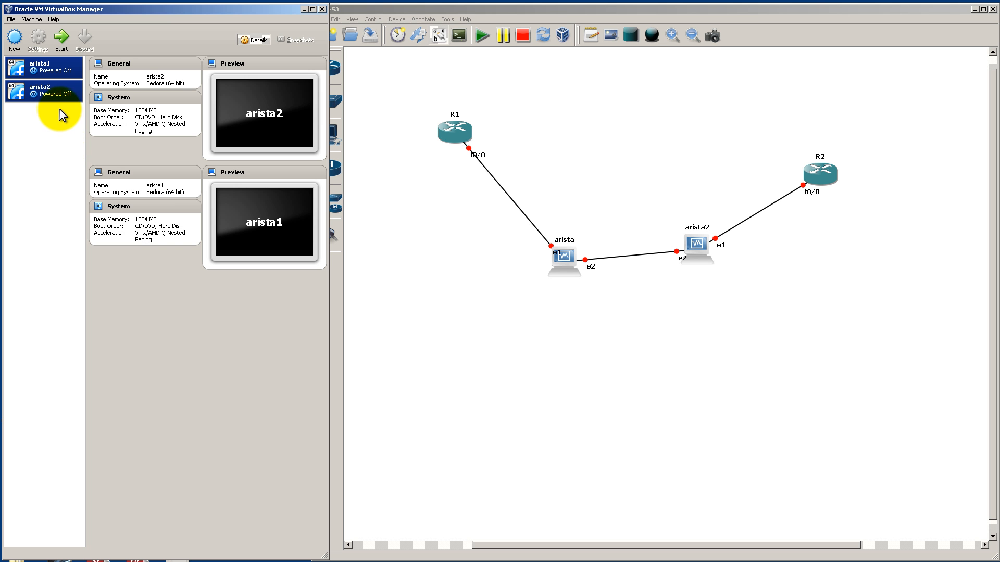
{"action": "mouse_move", "coordinate": [58, 162]}
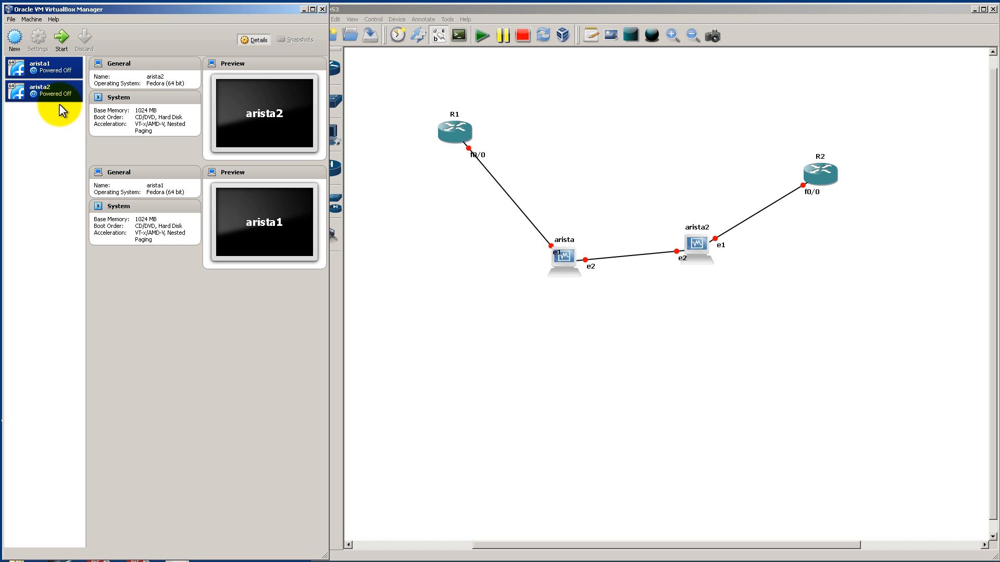
{"action": "mouse_move", "coordinate": [503, 326]}
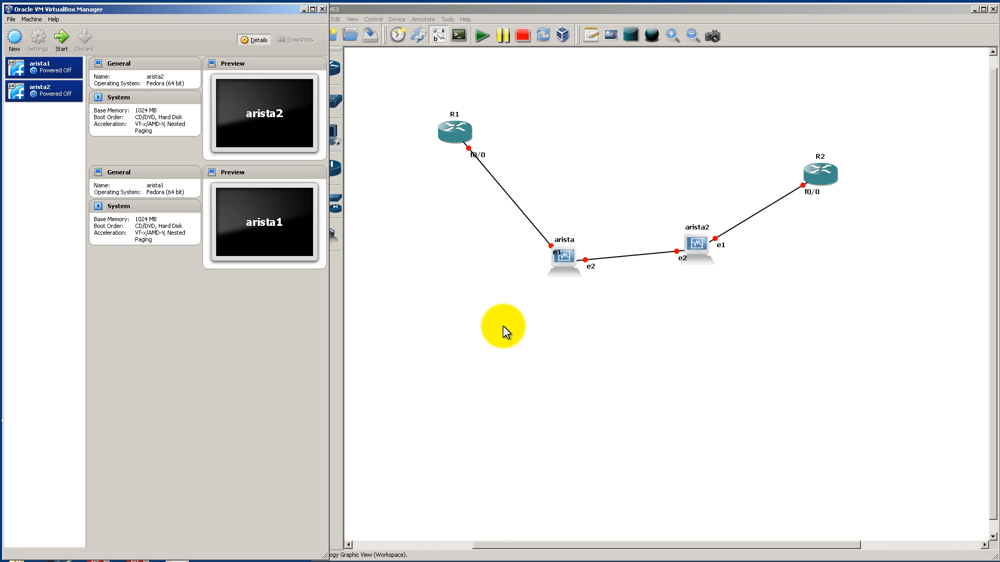
{"action": "mouse_move", "coordinate": [735, 121]}
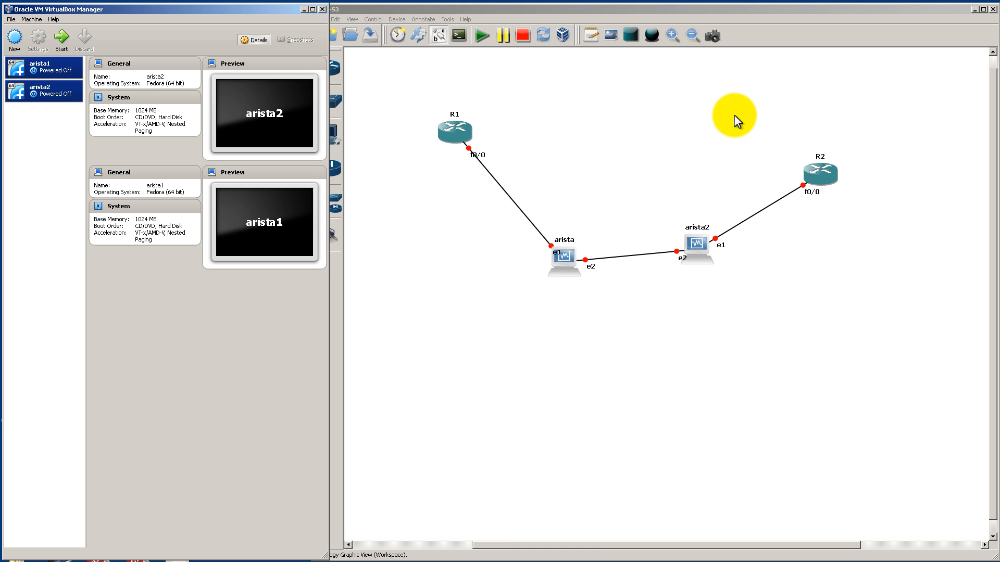